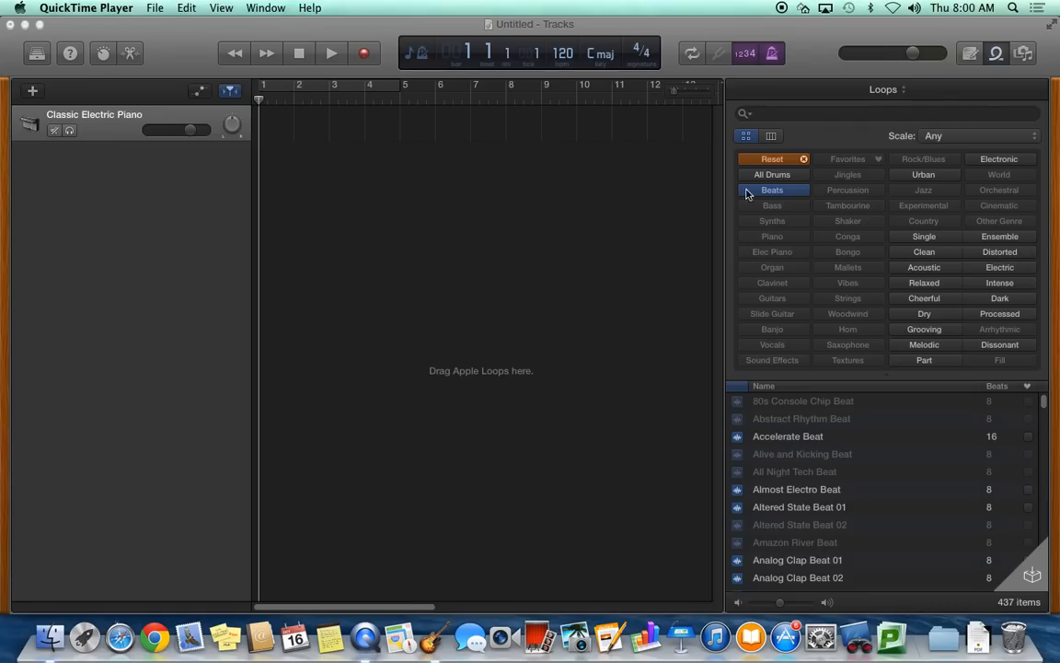
{"action": "mouse_move", "coordinate": [759, 170]}
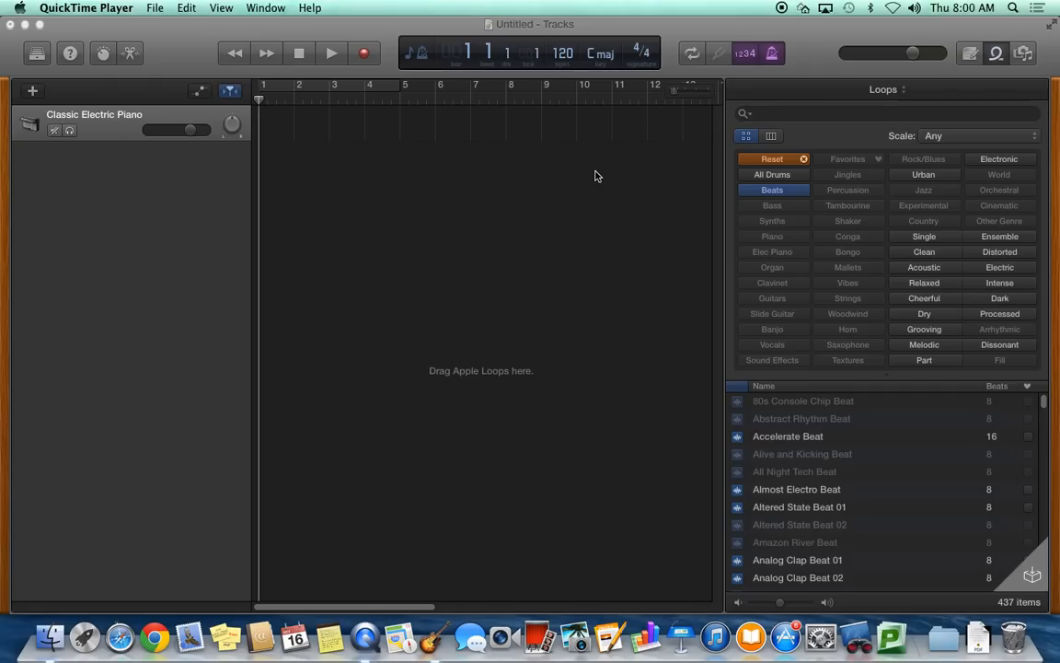
- Reset the Loop Browser so it lists all 1181 loops unfiltered
{"action": "left_click", "coordinate": [996, 51]}
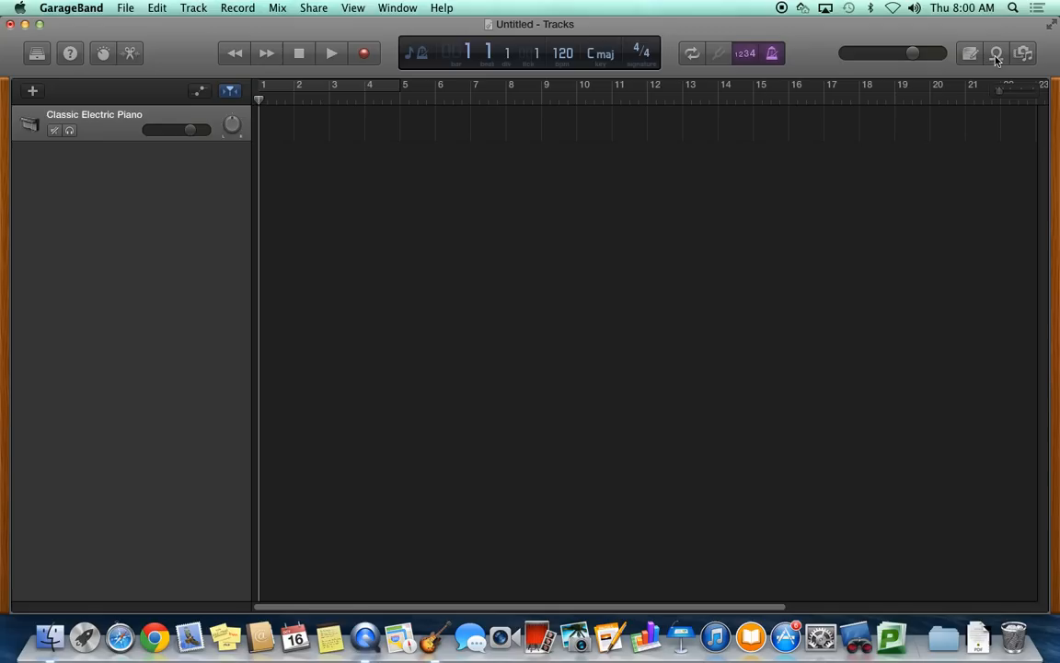
{"action": "left_click", "coordinate": [996, 52]}
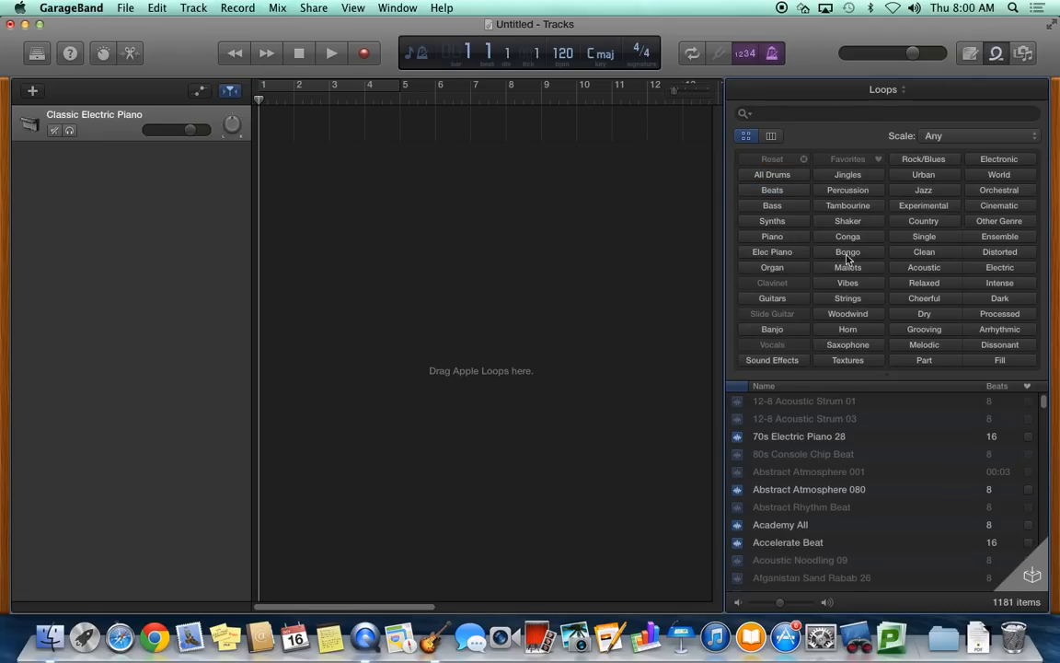
{"action": "mouse_move", "coordinate": [922, 276]}
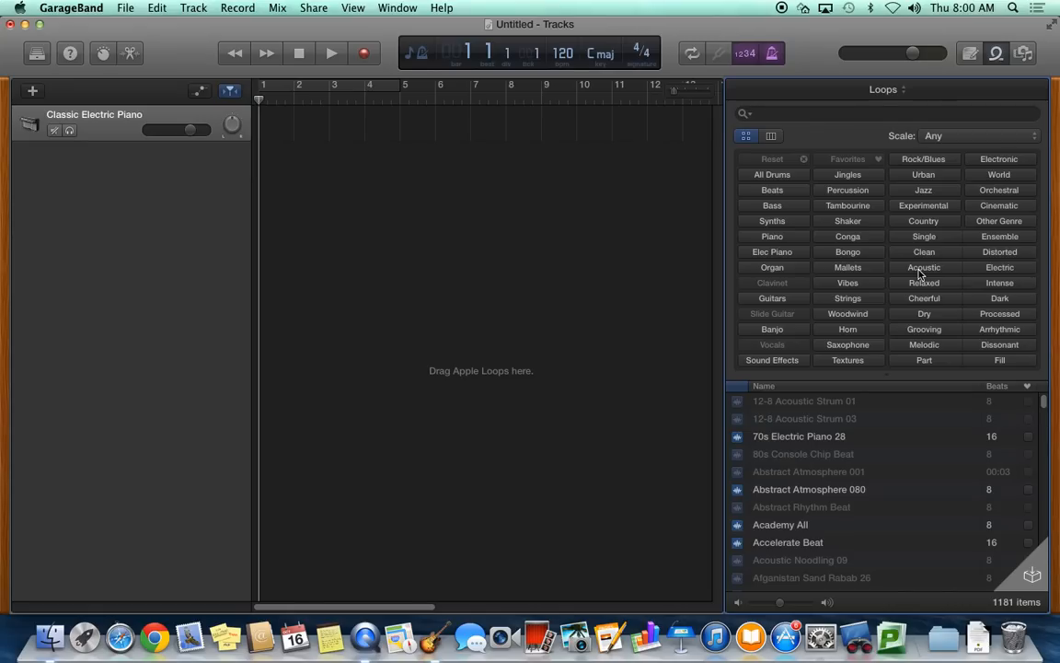
{"action": "mouse_move", "coordinate": [932, 280]}
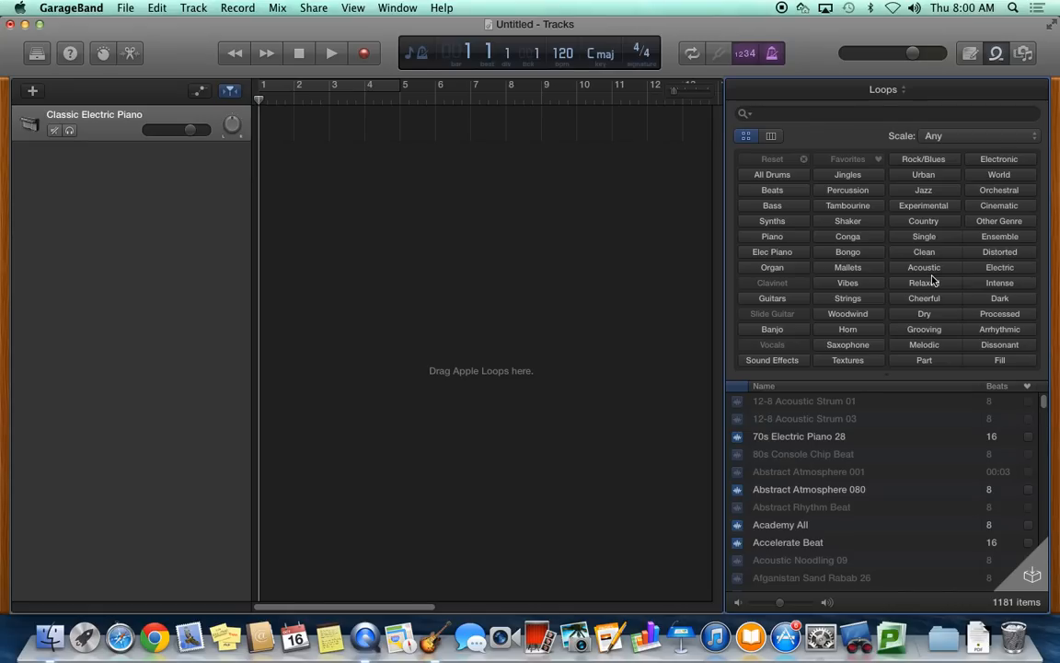
{"action": "mouse_move", "coordinate": [788, 243]}
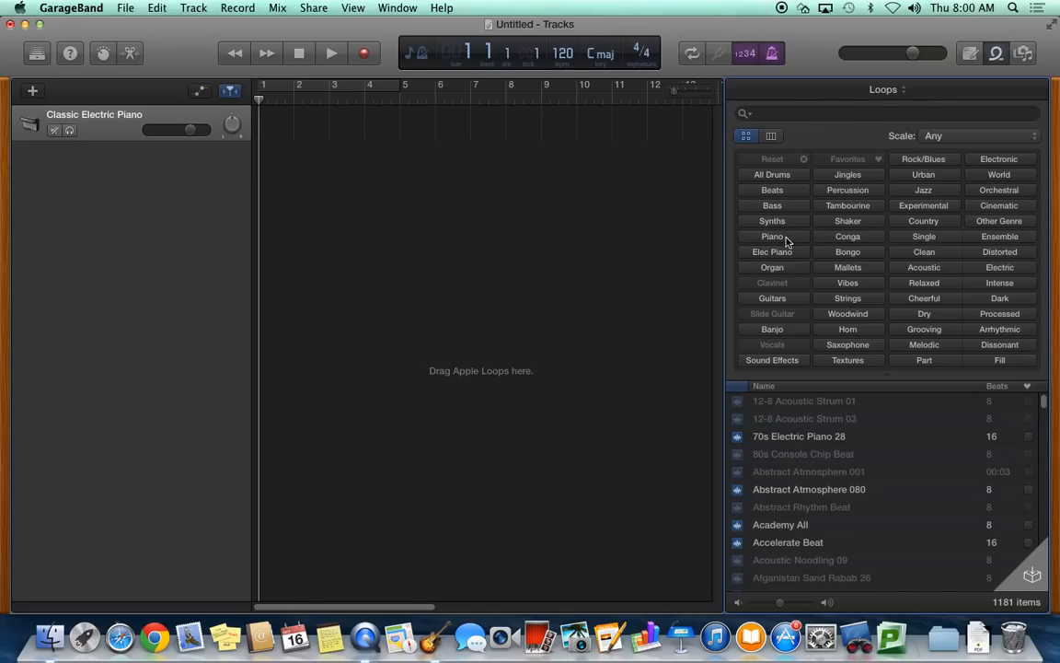
- Filter to Bass loops and add Aggressive Stance Bass as a second track from the start
{"action": "left_click", "coordinate": [771, 206]}
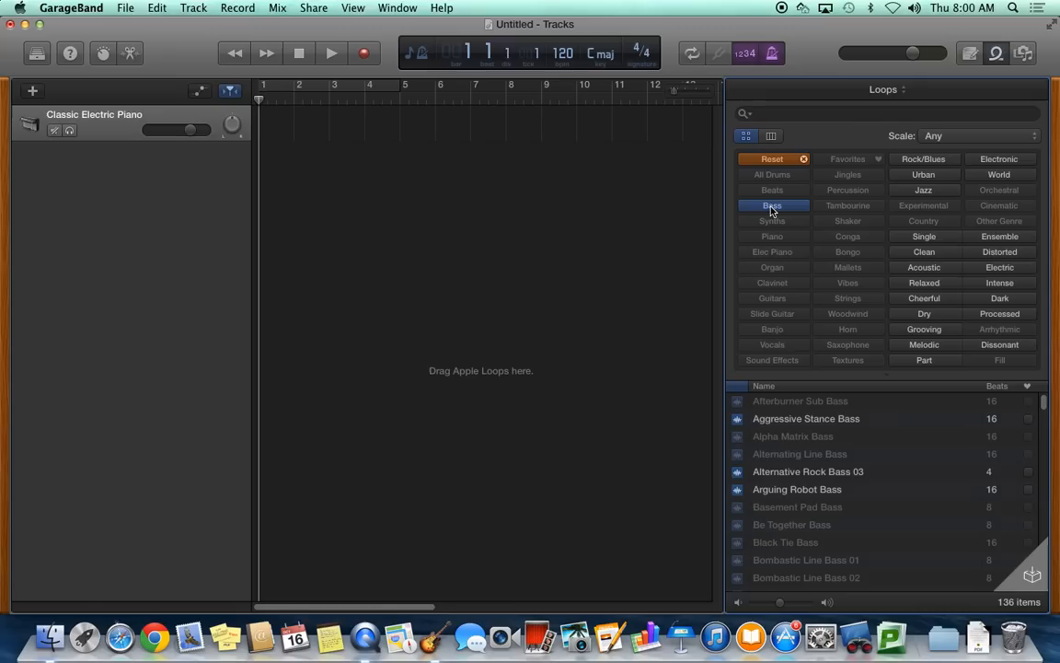
{"action": "left_click", "coordinate": [806, 418]}
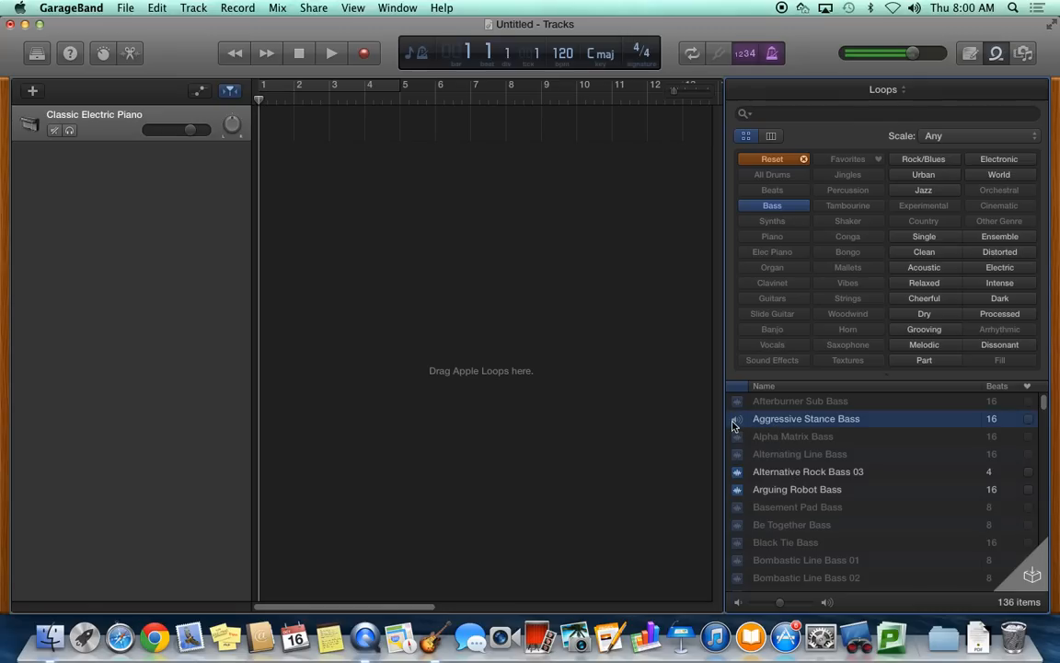
{"action": "left_click", "coordinate": [737, 420]}
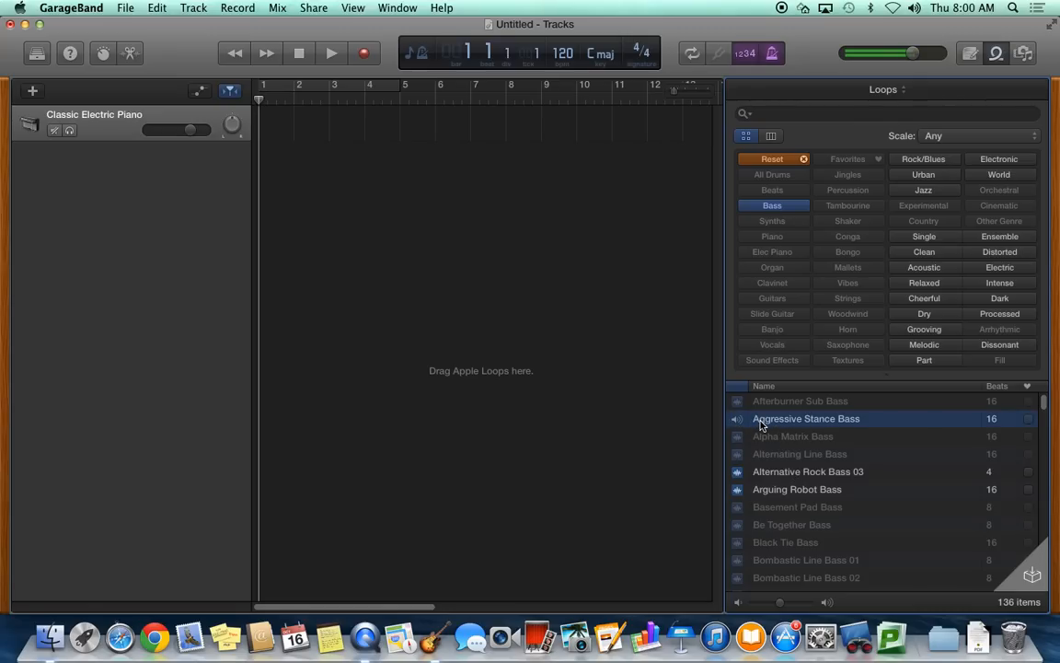
{"action": "left_click", "coordinate": [736, 420]}
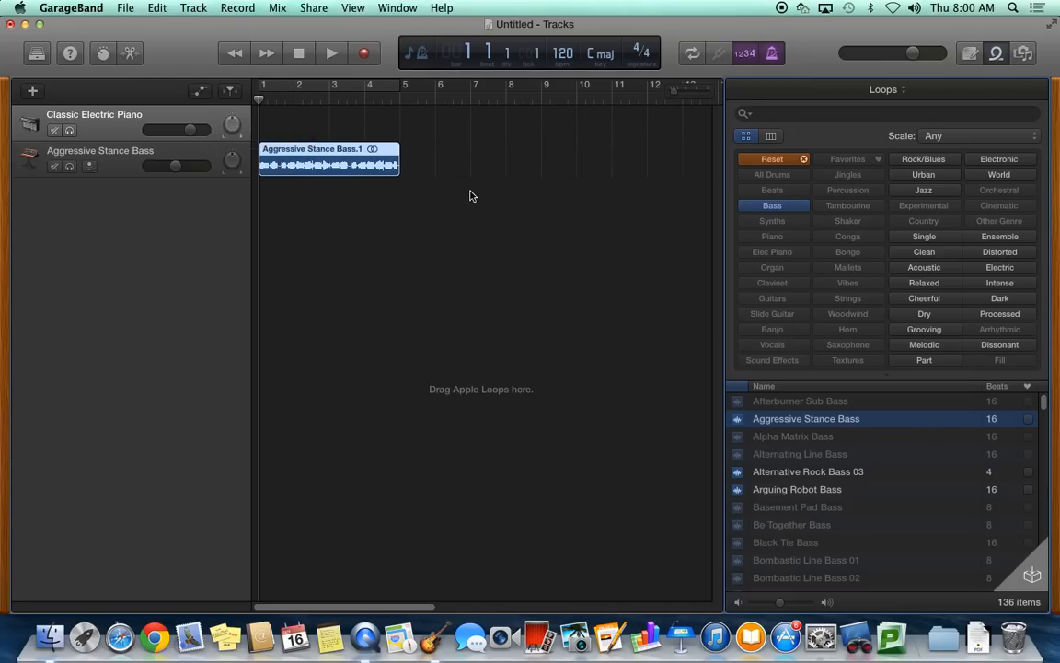
{"action": "mouse_move", "coordinate": [298, 341]}
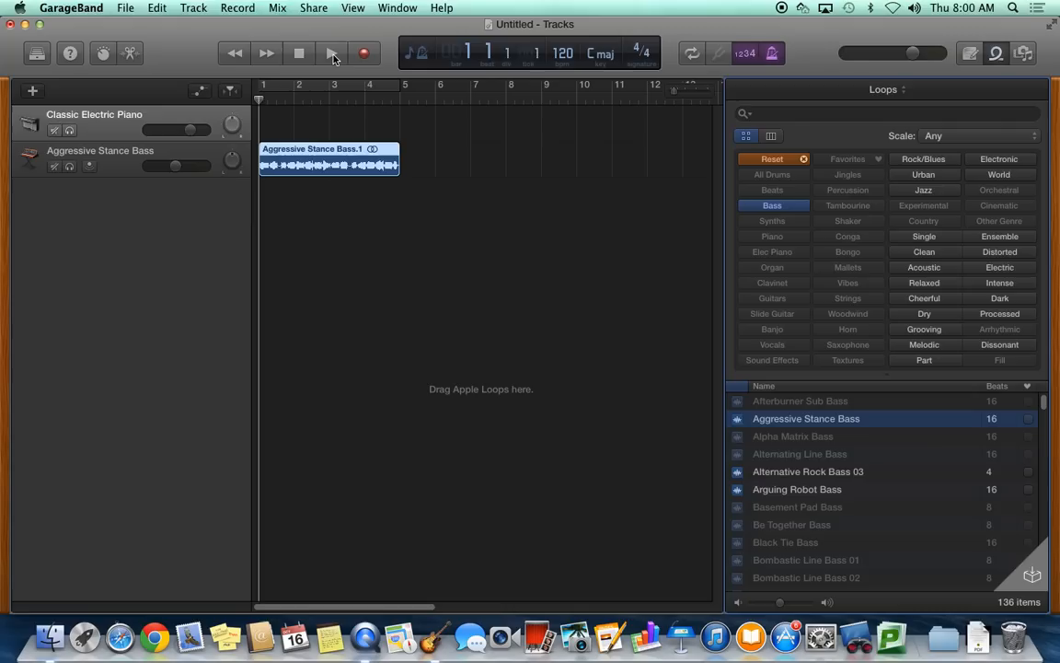
{"action": "left_click", "coordinate": [331, 51]}
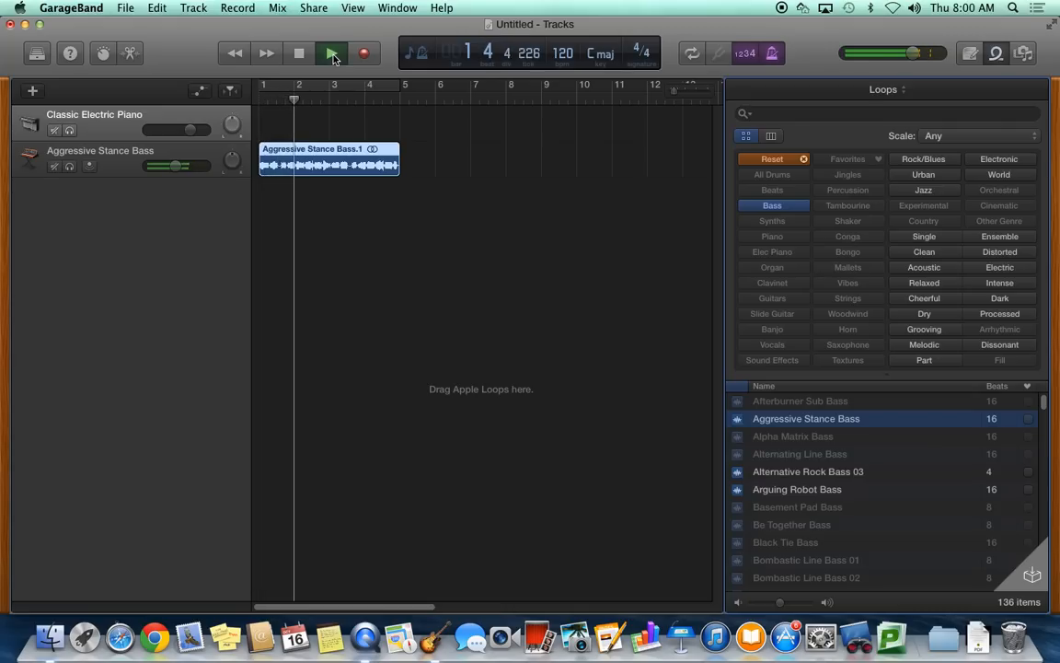
{"action": "left_click", "coordinate": [331, 52]}
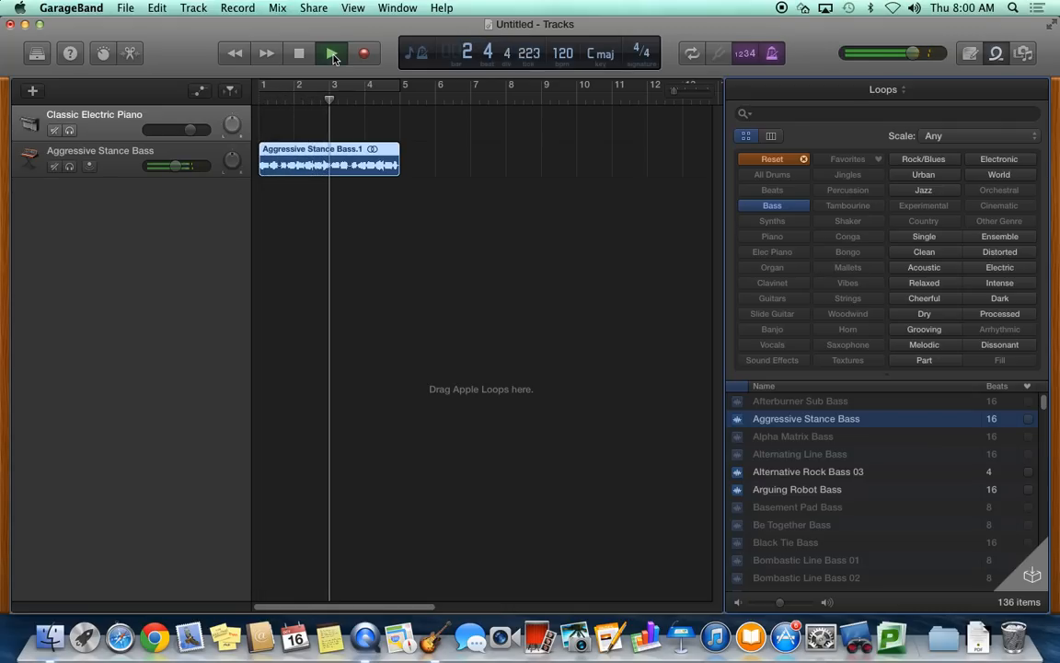
{"action": "left_click", "coordinate": [331, 52]}
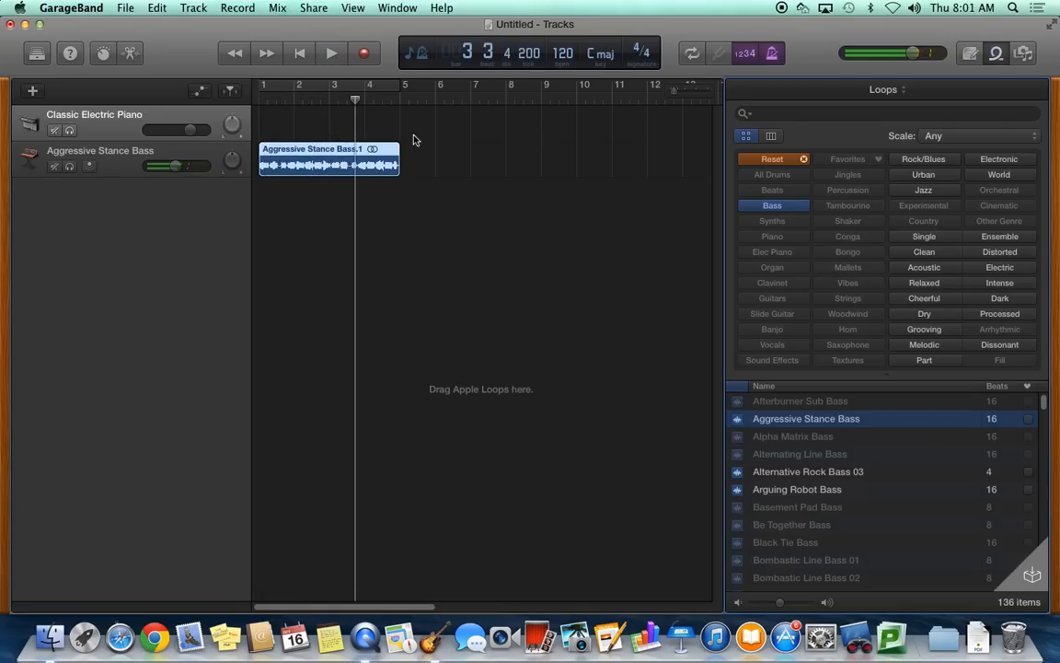
{"action": "left_click_drag", "start_coordinate": [398, 162], "coordinate": [475, 162]}
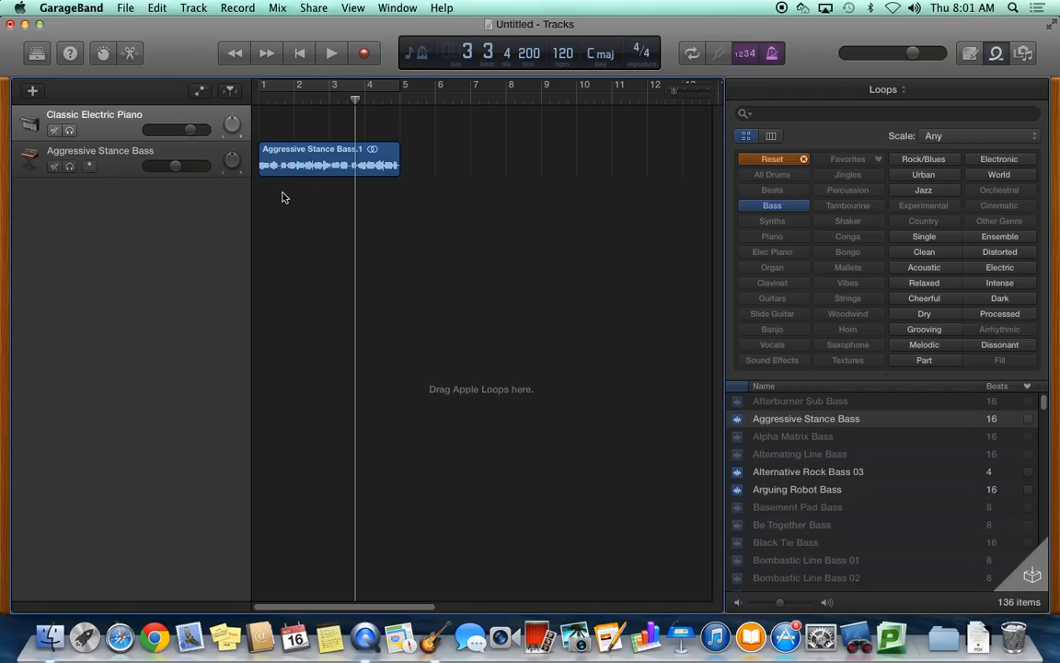
{"action": "mouse_move", "coordinate": [355, 166]}
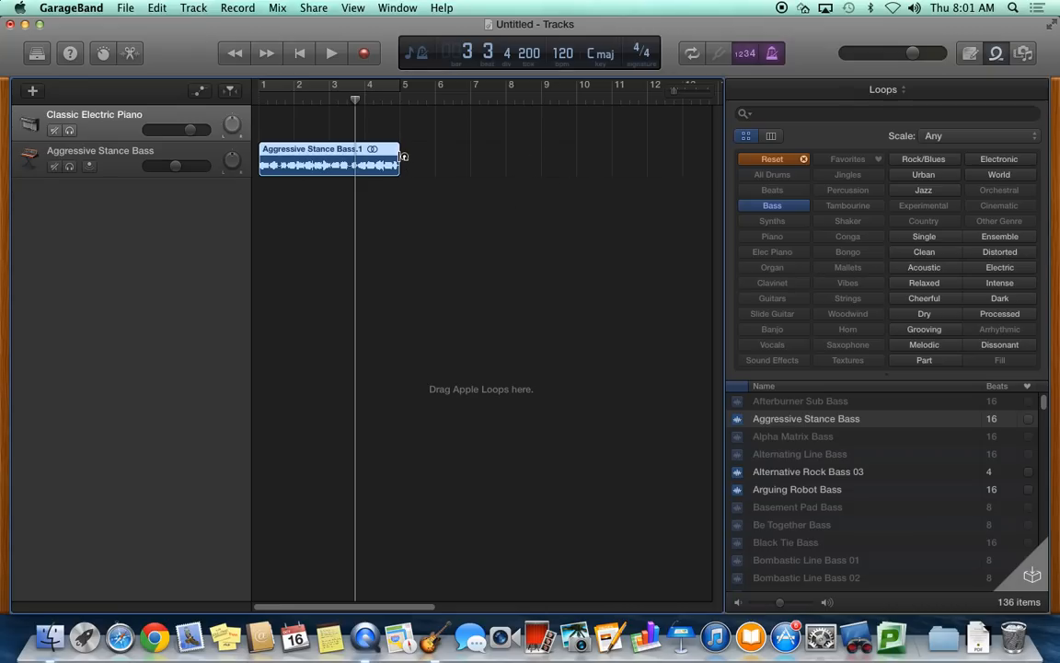
- Loop the Aggressive Stance Bass region to about two repetitions, ending near bar 7
{"action": "left_click_drag", "start_coordinate": [403, 165], "coordinate": [685, 166]}
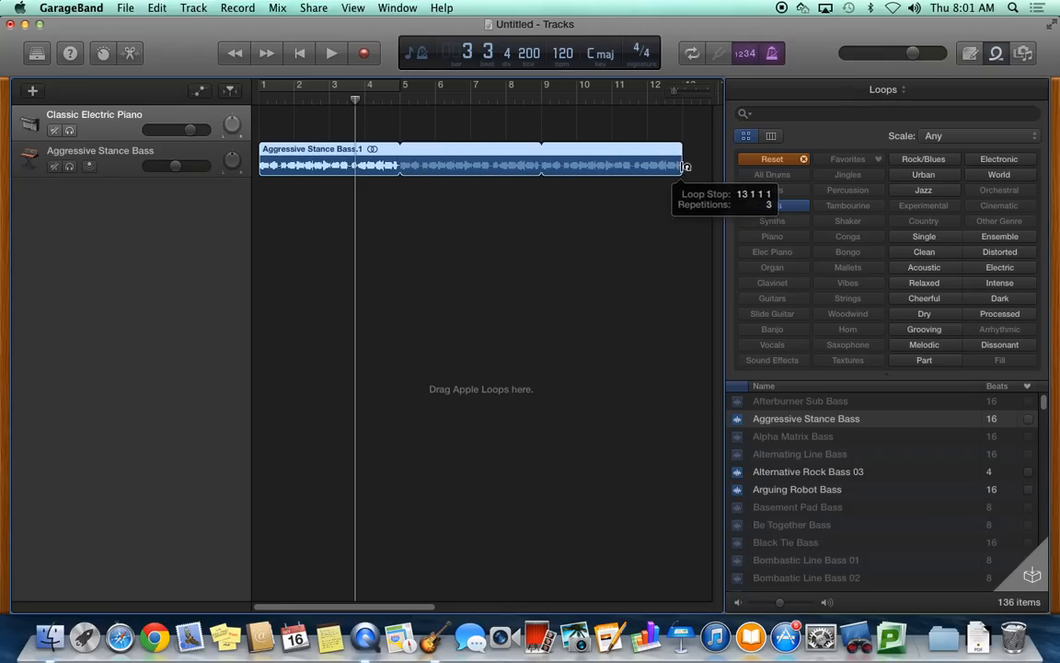
{"action": "left_click_drag", "start_coordinate": [684, 165], "coordinate": [515, 166]}
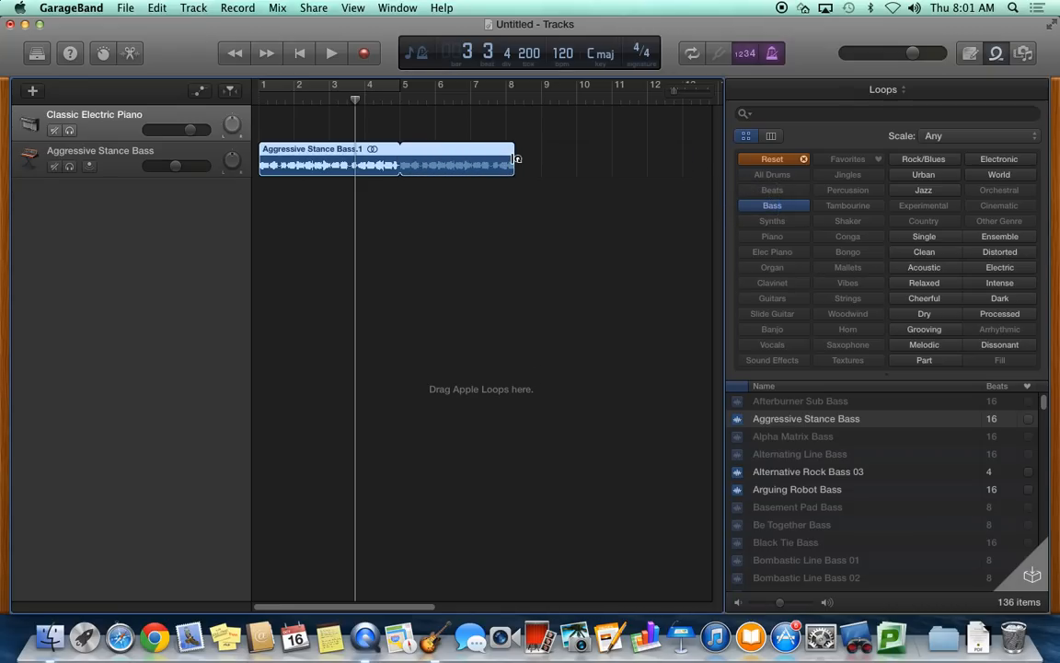
{"action": "left_click_drag", "start_coordinate": [515, 164], "coordinate": [681, 164]}
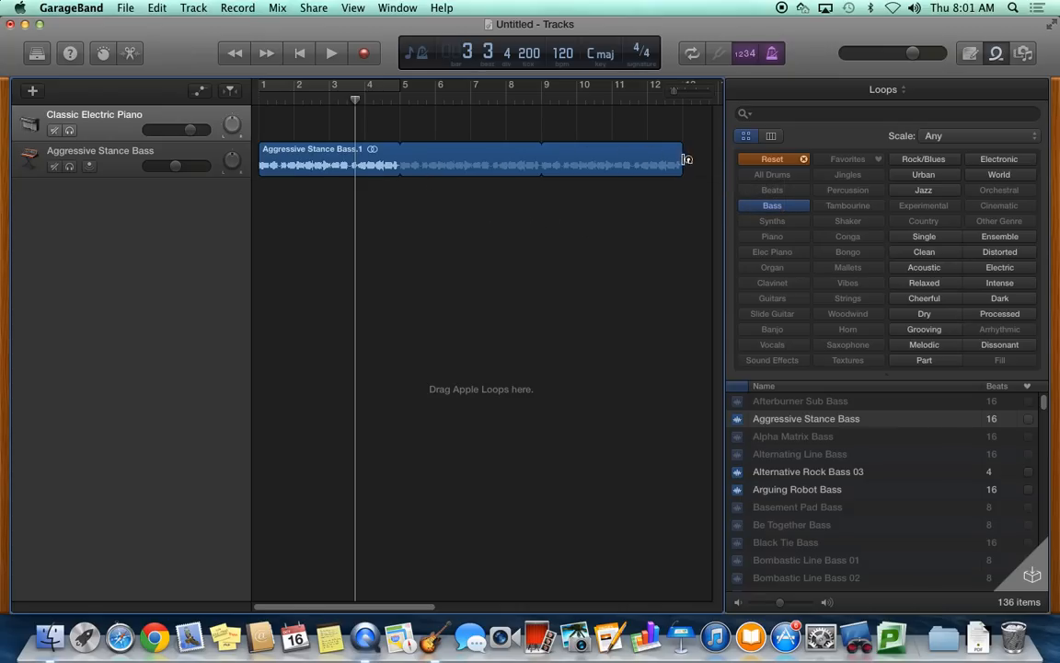
{"action": "left_click_drag", "start_coordinate": [684, 158], "coordinate": [482, 159]}
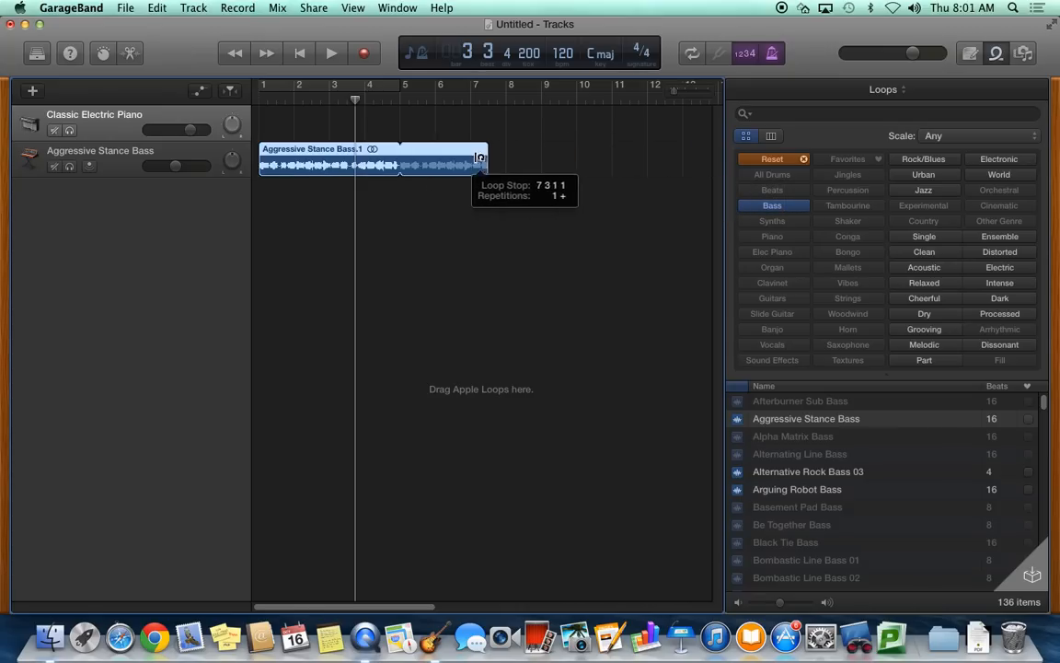
{"action": "left_click_drag", "start_coordinate": [482, 164], "coordinate": [549, 164]}
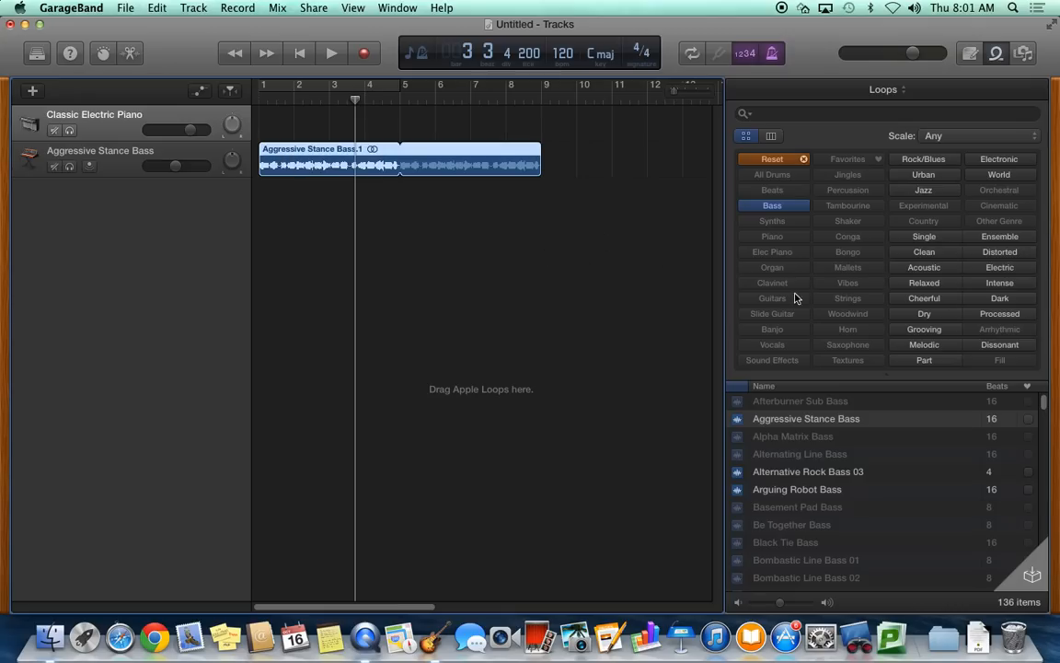
{"action": "mouse_move", "coordinate": [523, 239]}
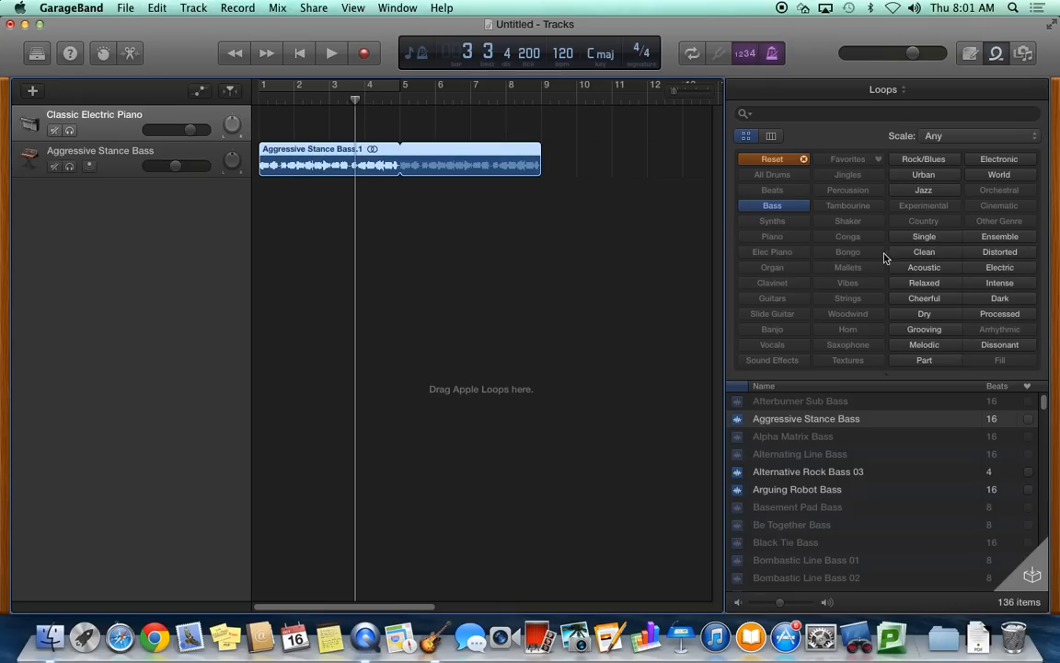
{"action": "mouse_move", "coordinate": [928, 228]}
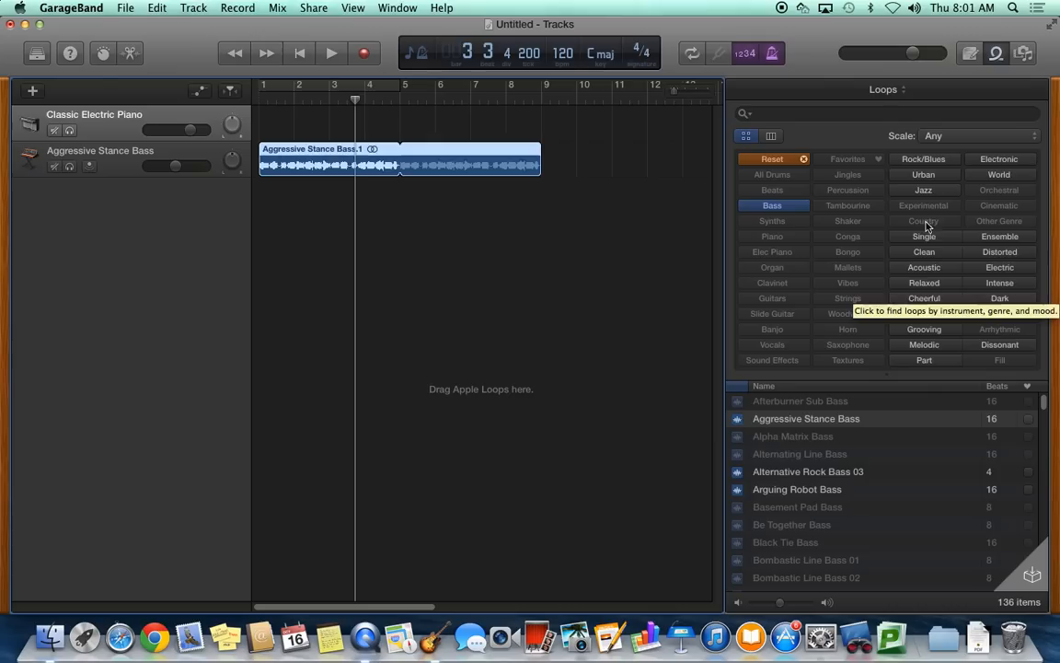
{"action": "mouse_move", "coordinate": [824, 269]}
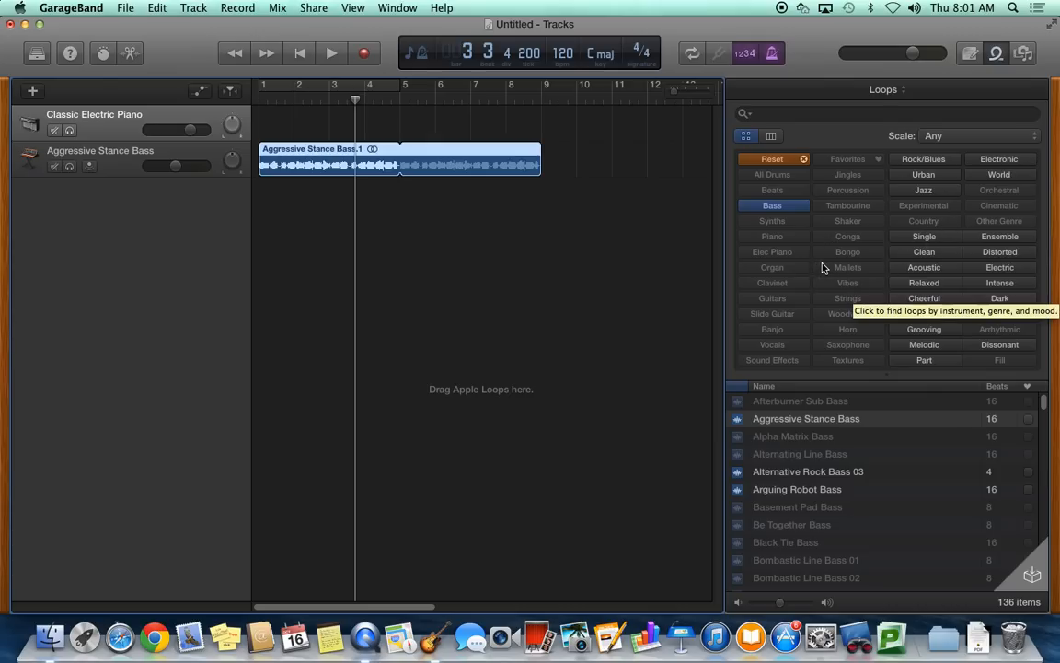
{"action": "mouse_move", "coordinate": [929, 260]}
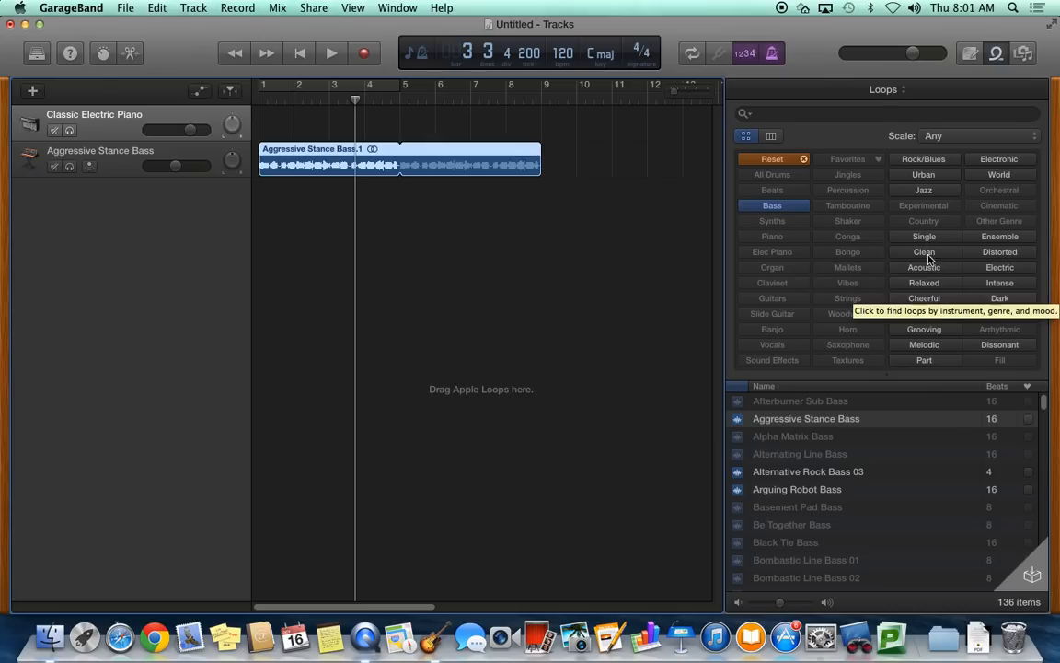
{"action": "mouse_move", "coordinate": [924, 280]}
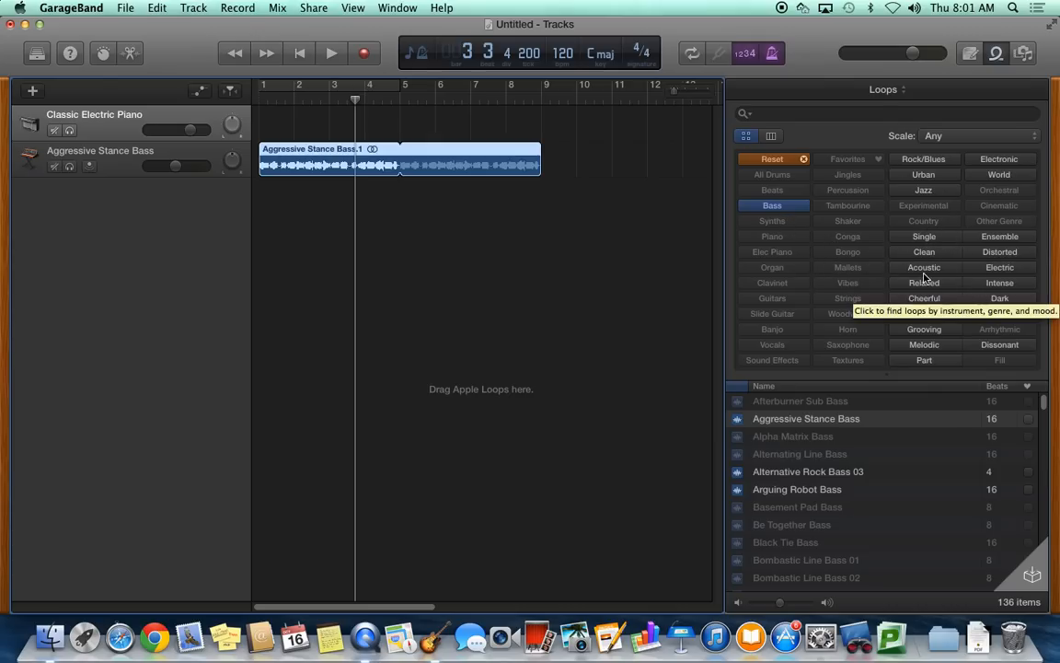
{"action": "mouse_move", "coordinate": [759, 165]}
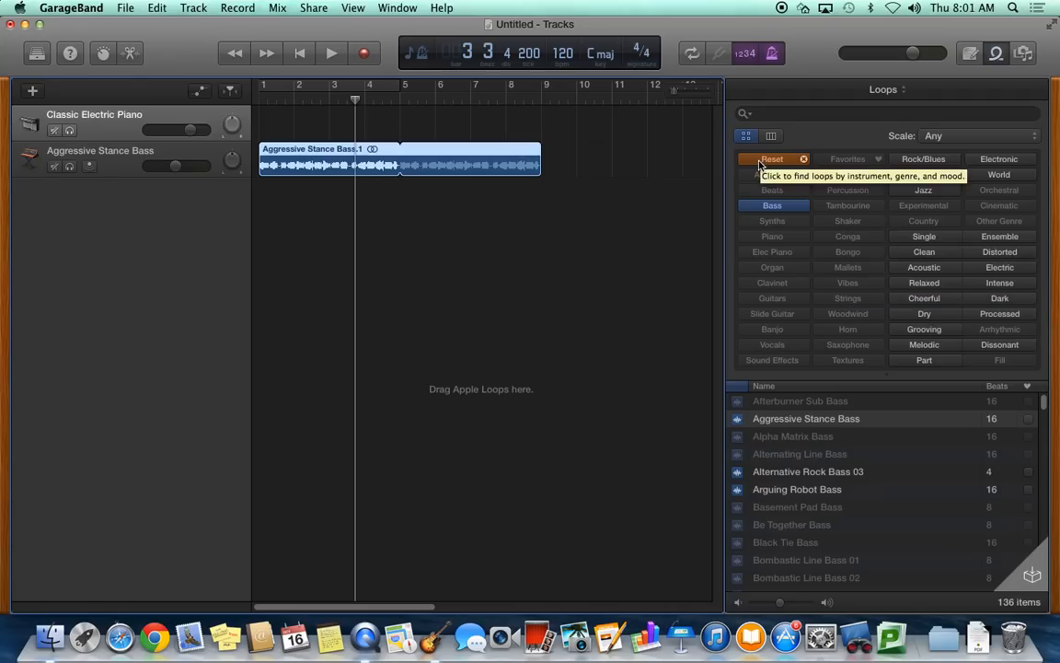
- Browse the loop library through piano and guitar filters, clearing them each time
{"action": "left_click", "coordinate": [772, 159]}
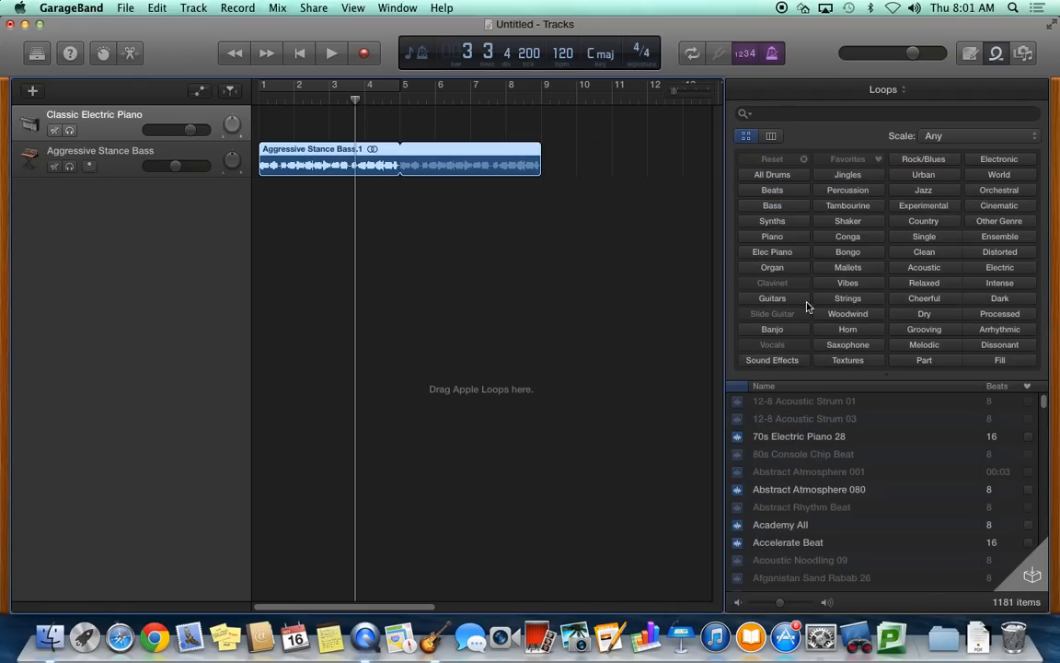
{"action": "mouse_move", "coordinate": [788, 293]}
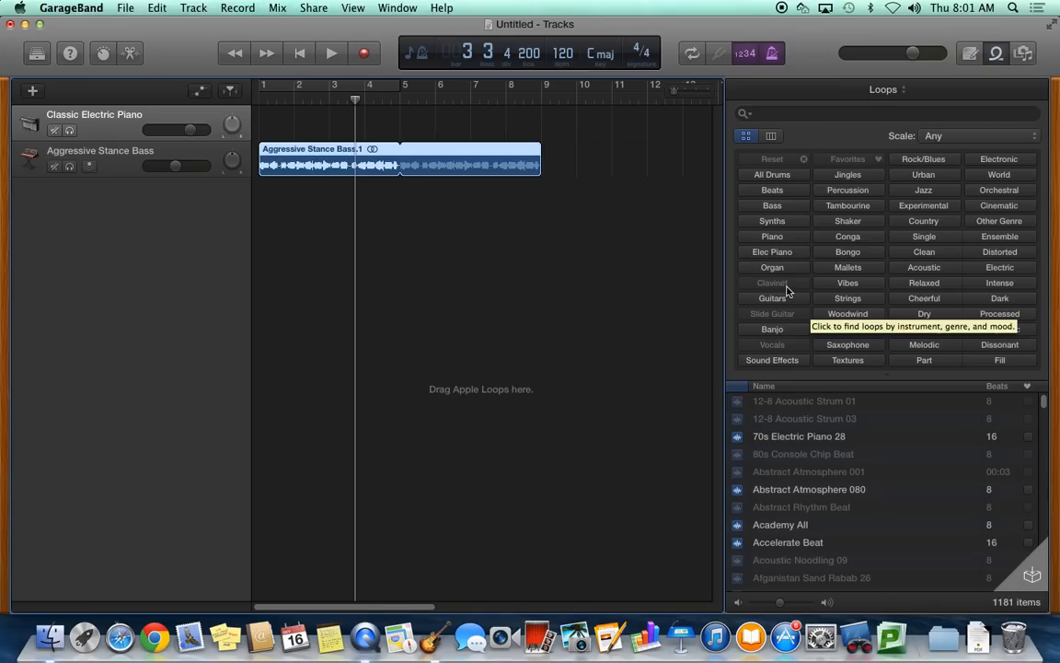
{"action": "mouse_move", "coordinate": [799, 274]}
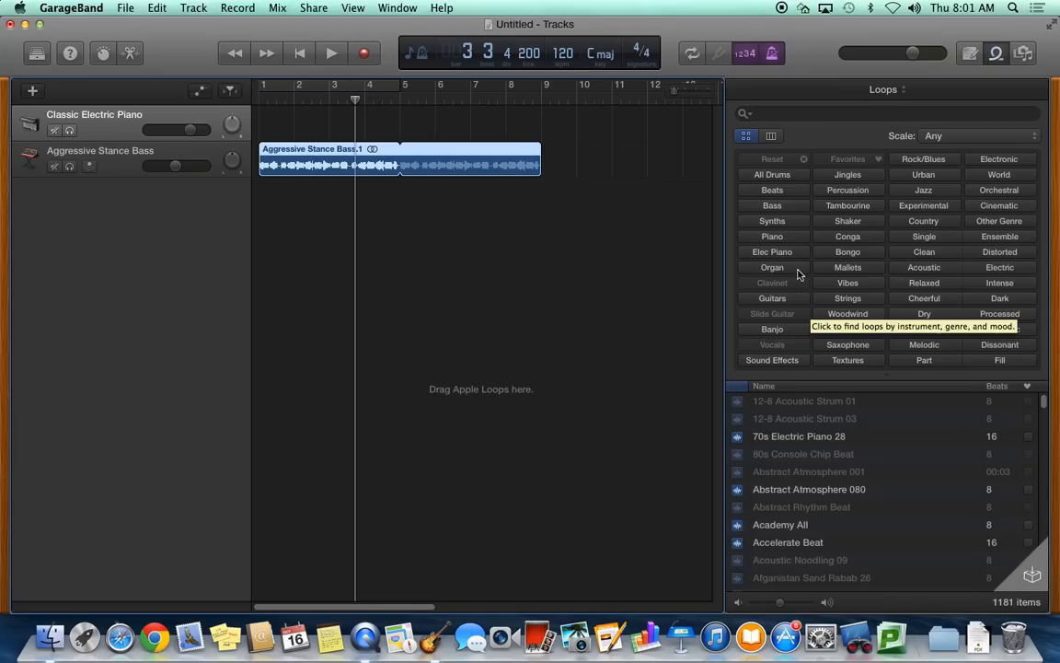
{"action": "left_click", "coordinate": [771, 235]}
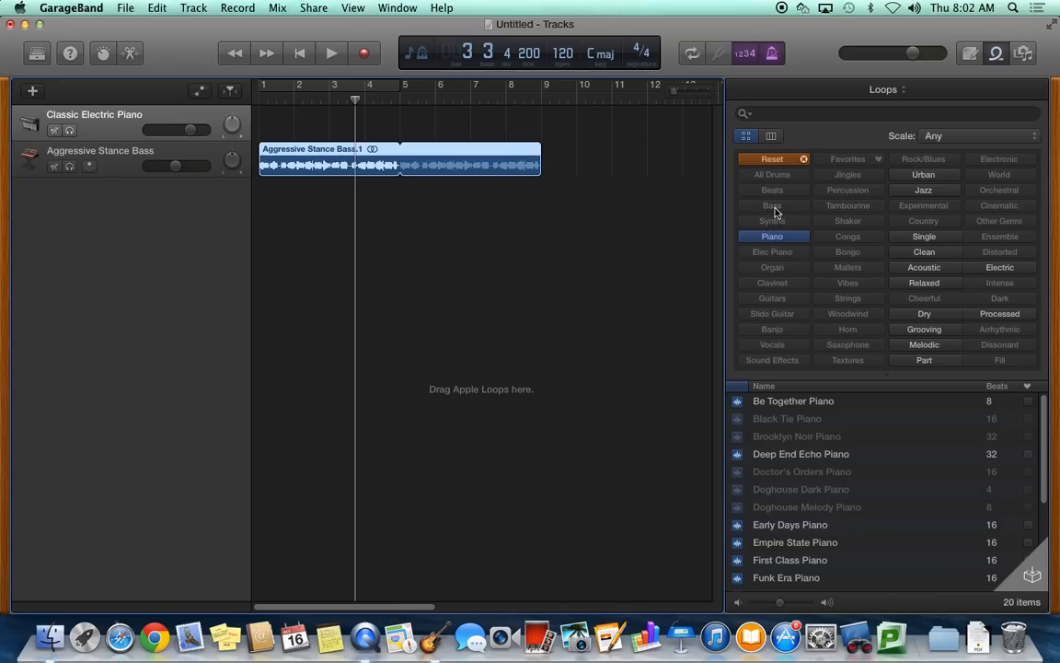
{"action": "mouse_move", "coordinate": [775, 208]}
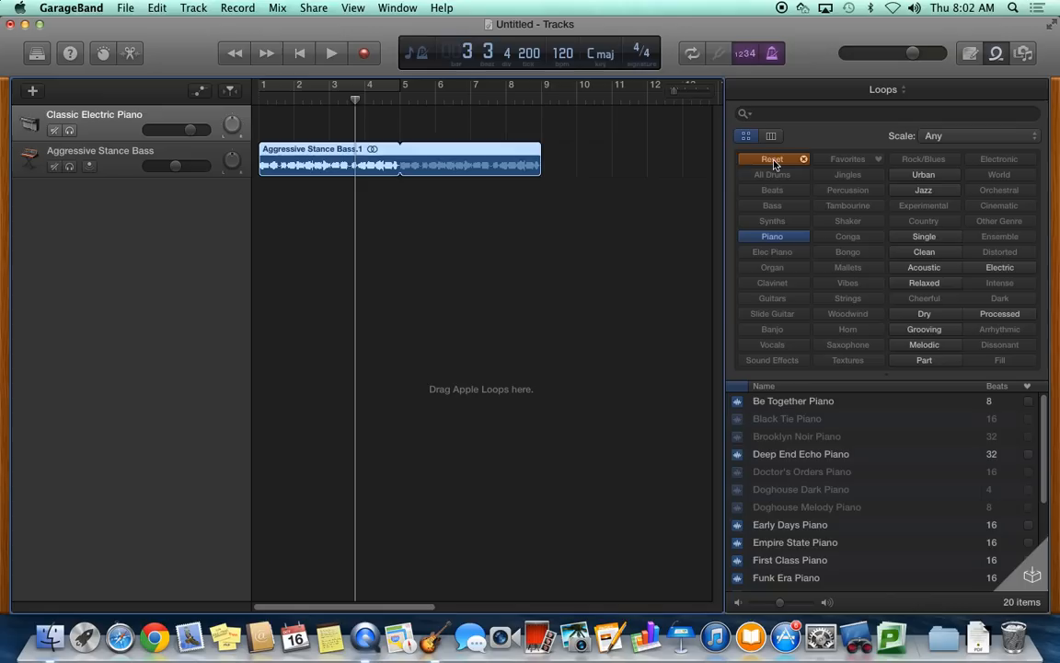
{"action": "left_click", "coordinate": [771, 158]}
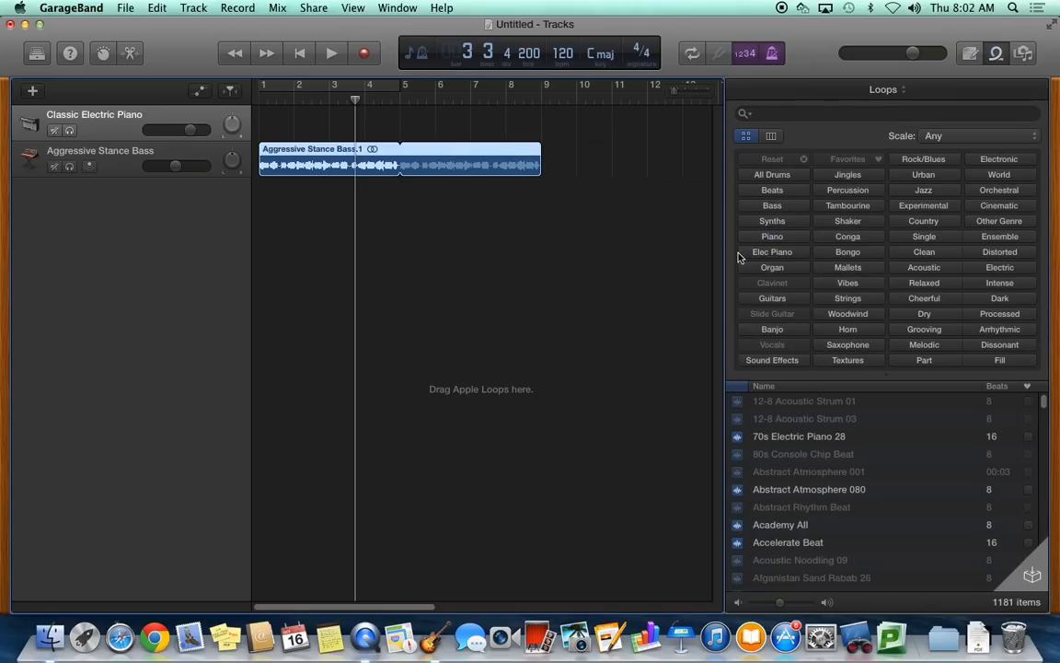
{"action": "mouse_move", "coordinate": [909, 291]}
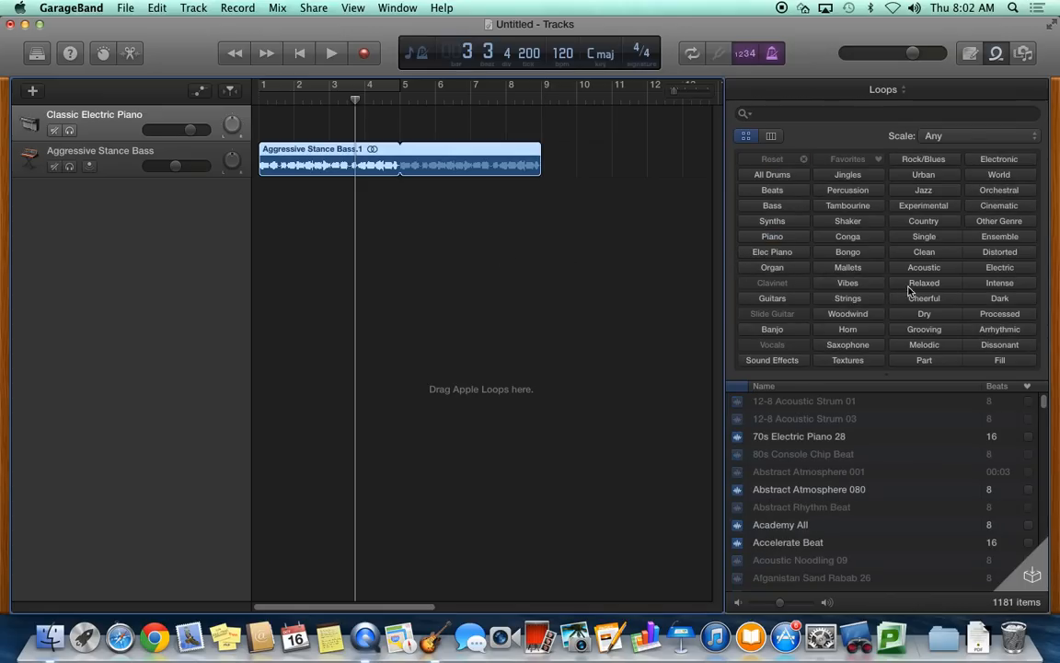
{"action": "left_click", "coordinate": [773, 298]}
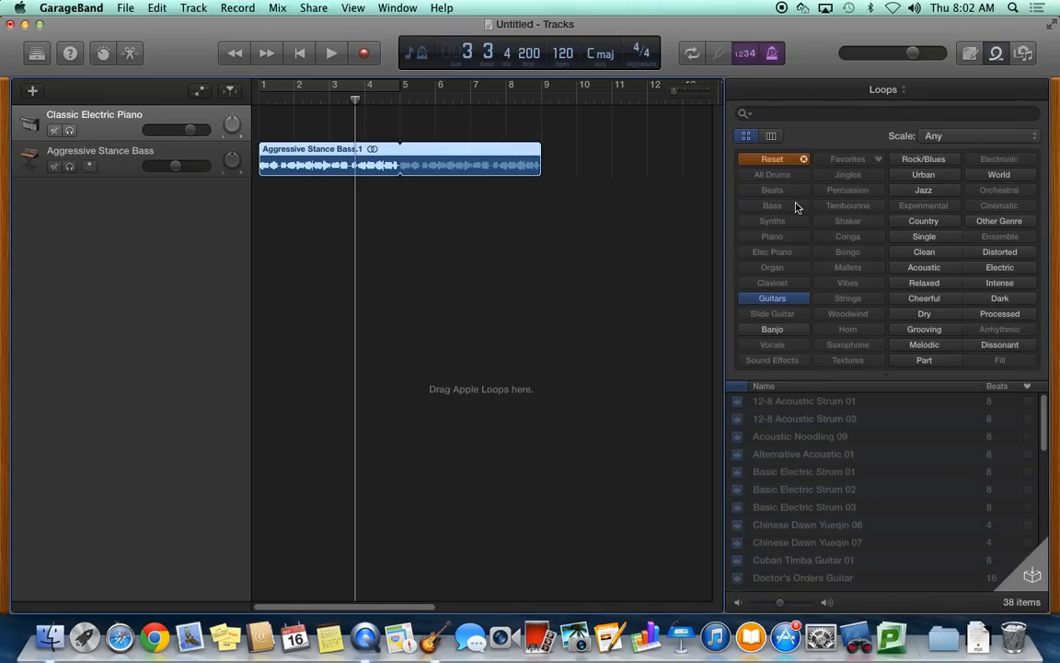
{"action": "left_click", "coordinate": [771, 158]}
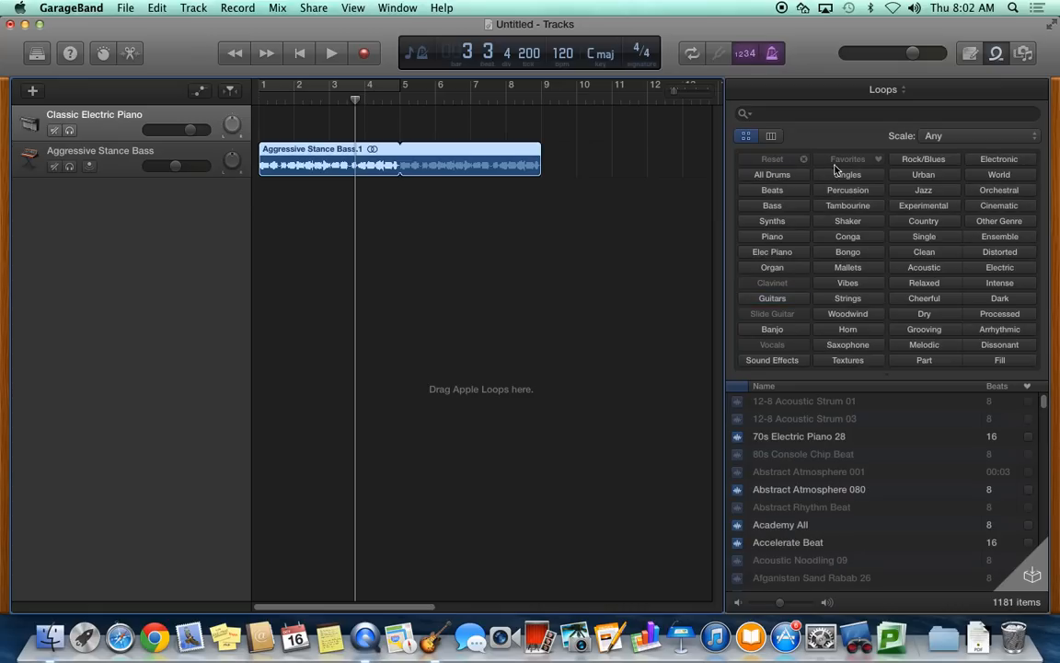
- Filter to Clean loops and add 70s Electric Piano 28 as a third track
{"action": "left_click", "coordinate": [924, 250]}
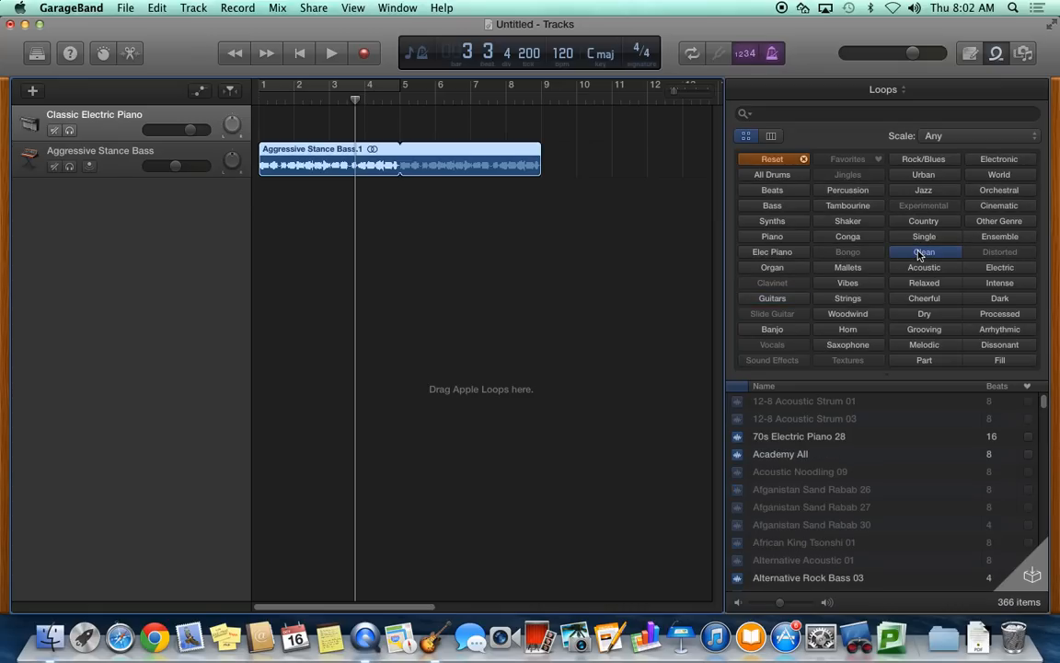
{"action": "left_click_drag", "start_coordinate": [799, 436], "coordinate": [607, 331]}
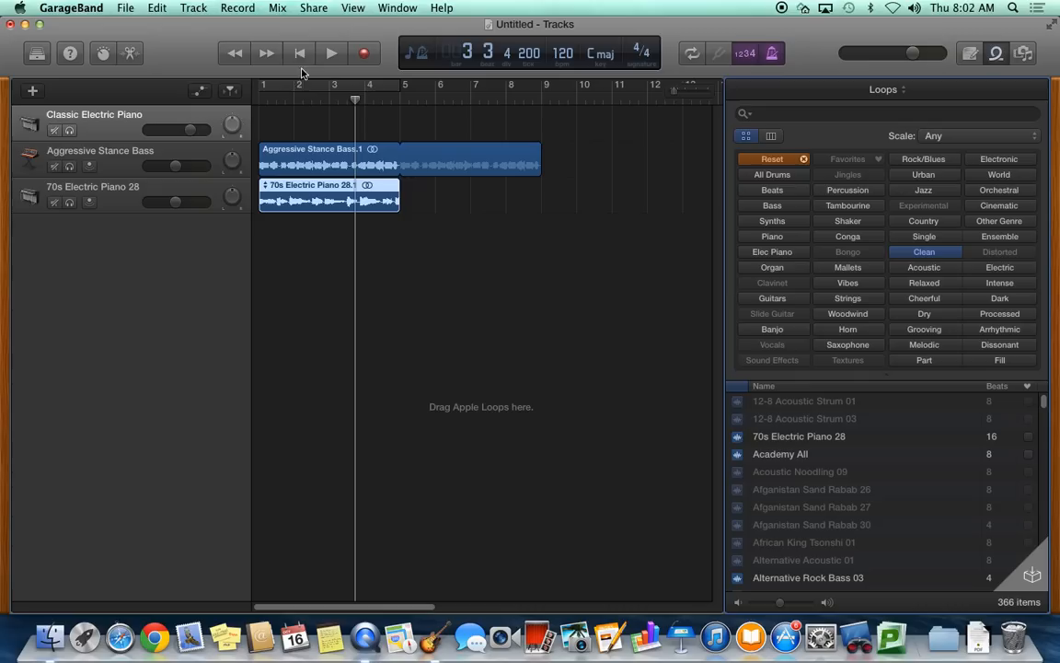
{"action": "left_click", "coordinate": [298, 51]}
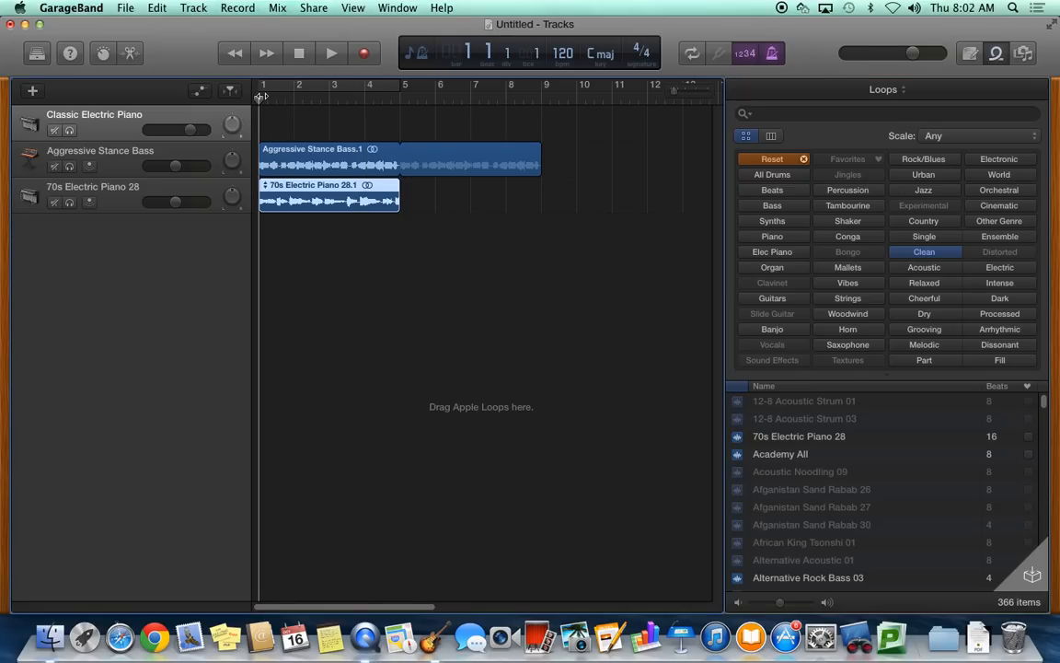
{"action": "left_click", "coordinate": [331, 52]}
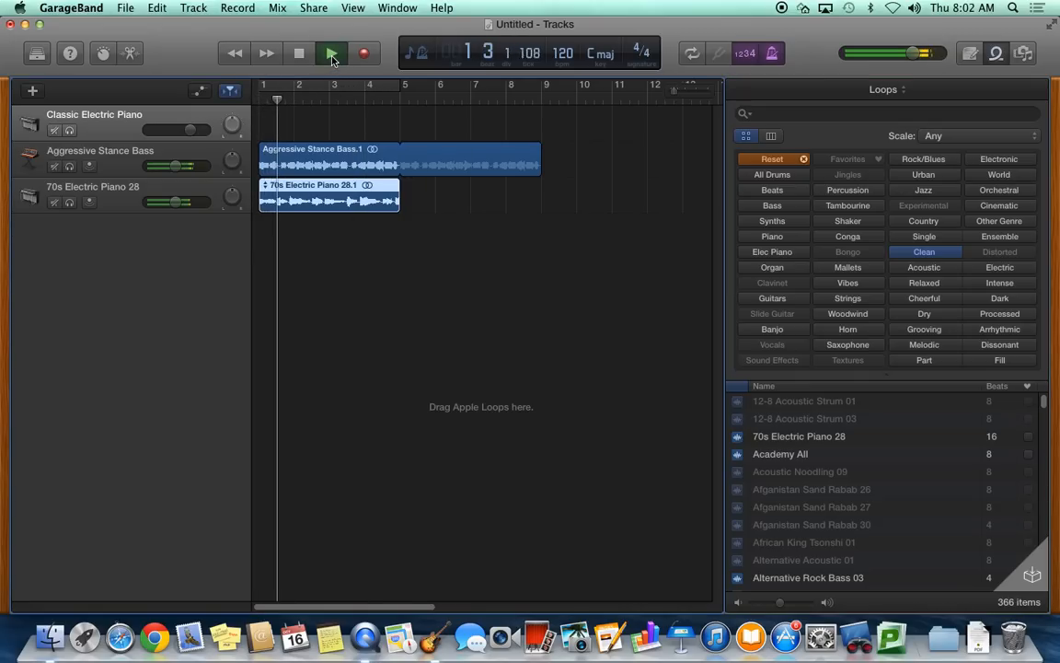
{"action": "left_click", "coordinate": [331, 52]}
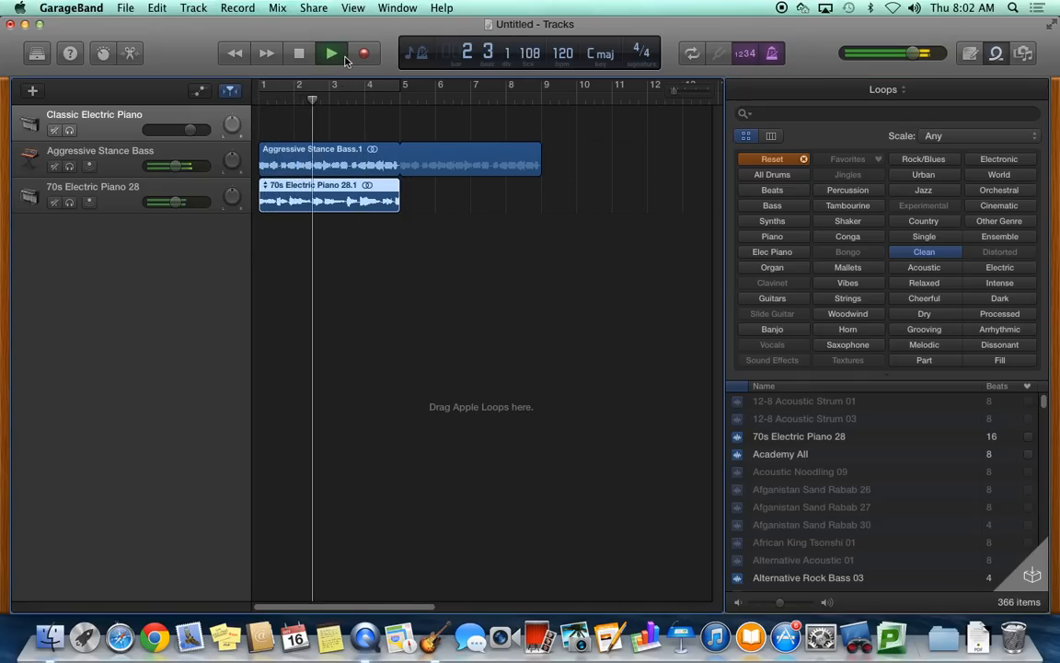
{"action": "left_click", "coordinate": [331, 51]}
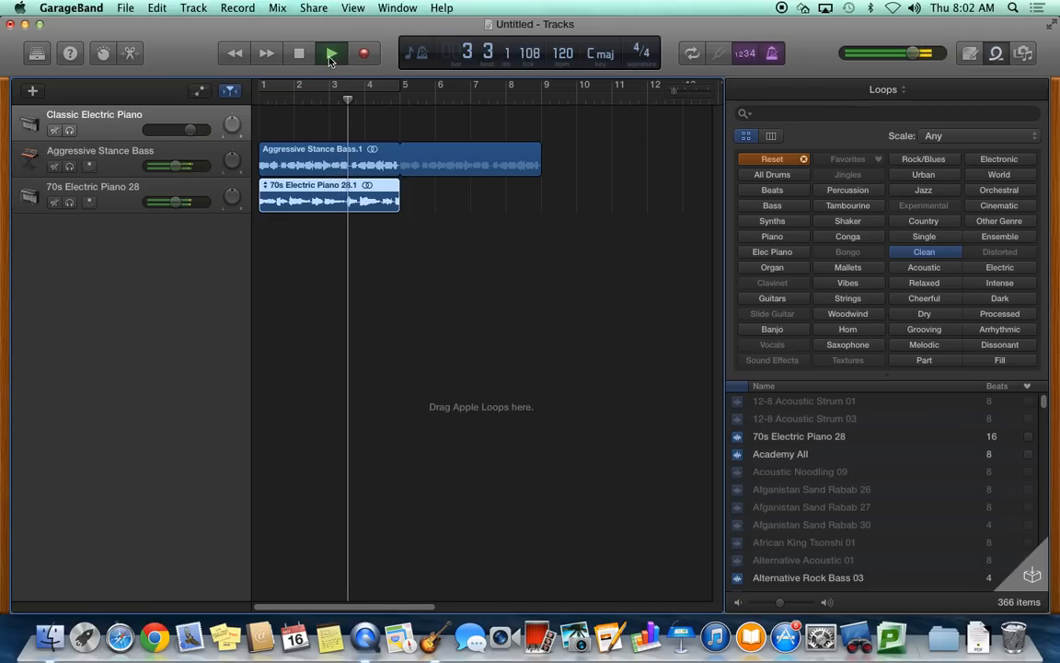
{"action": "left_click", "coordinate": [332, 52]}
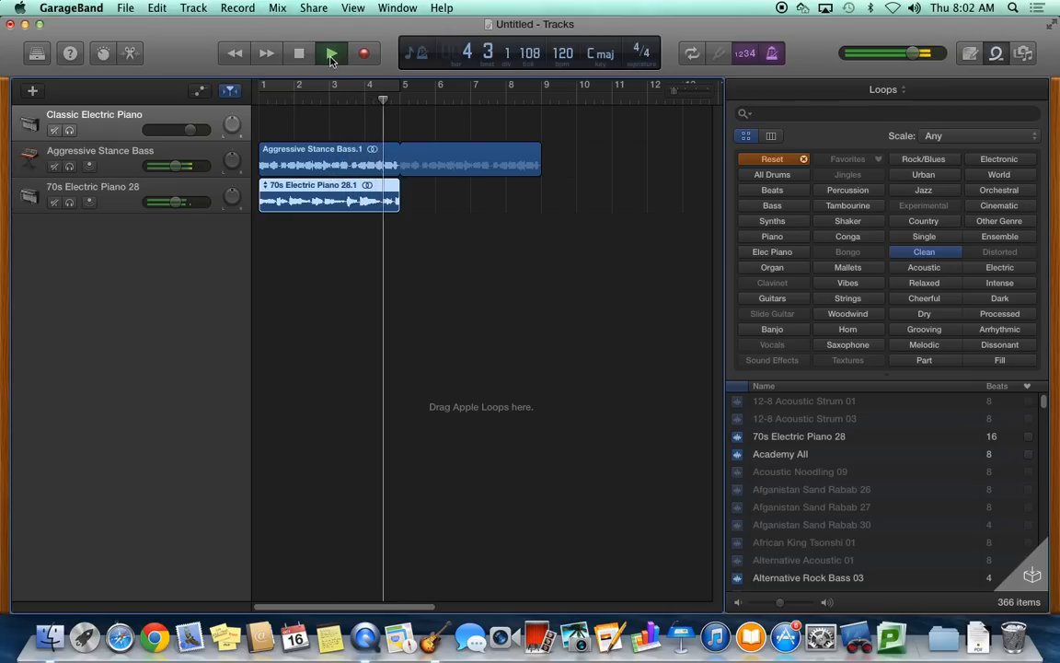
{"action": "left_click", "coordinate": [332, 51]}
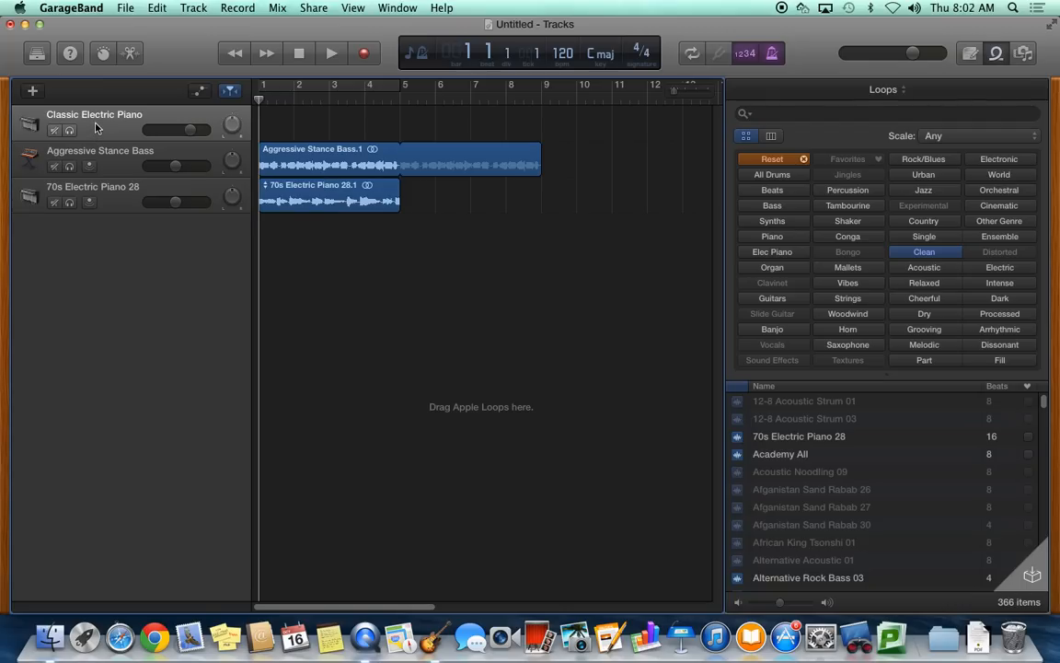
{"action": "mouse_move", "coordinate": [107, 118]}
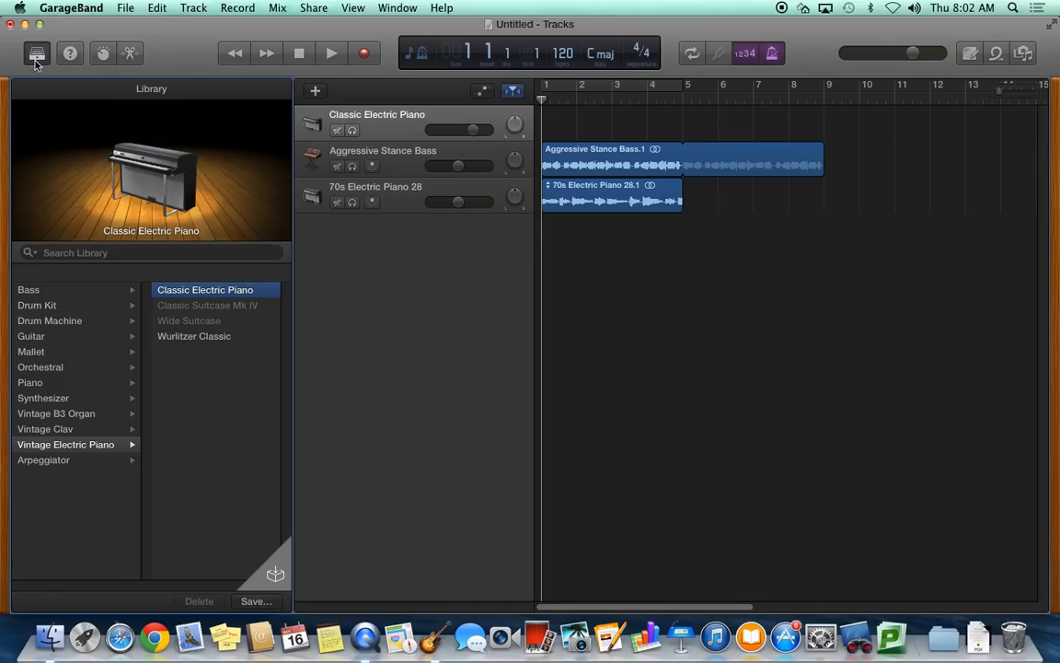
{"action": "mouse_move", "coordinate": [366, 125]}
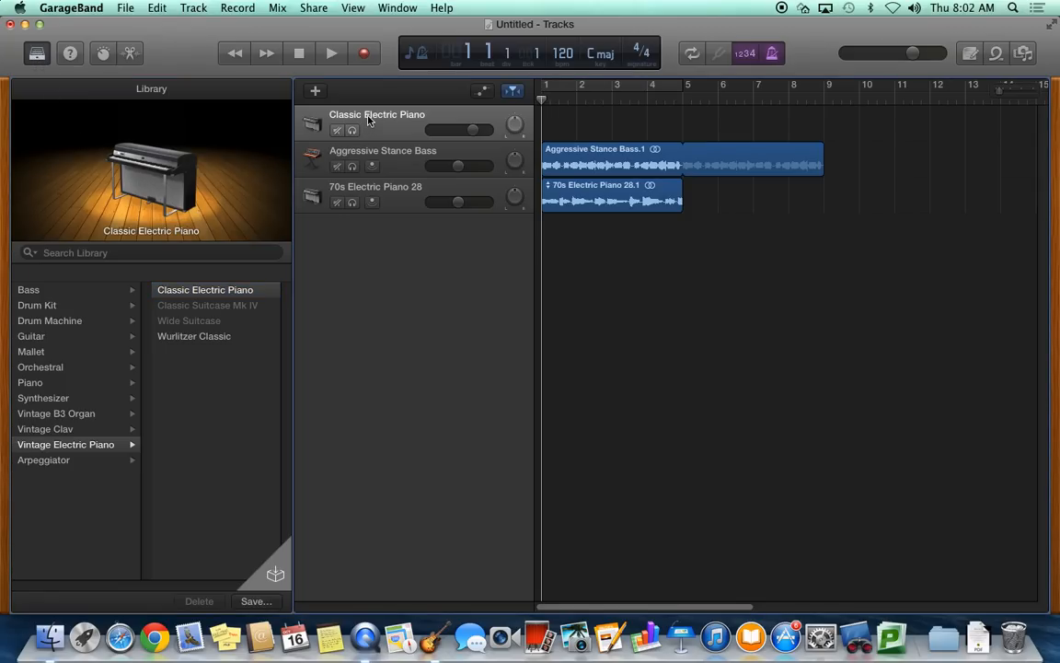
{"action": "mouse_move", "coordinate": [64, 344]}
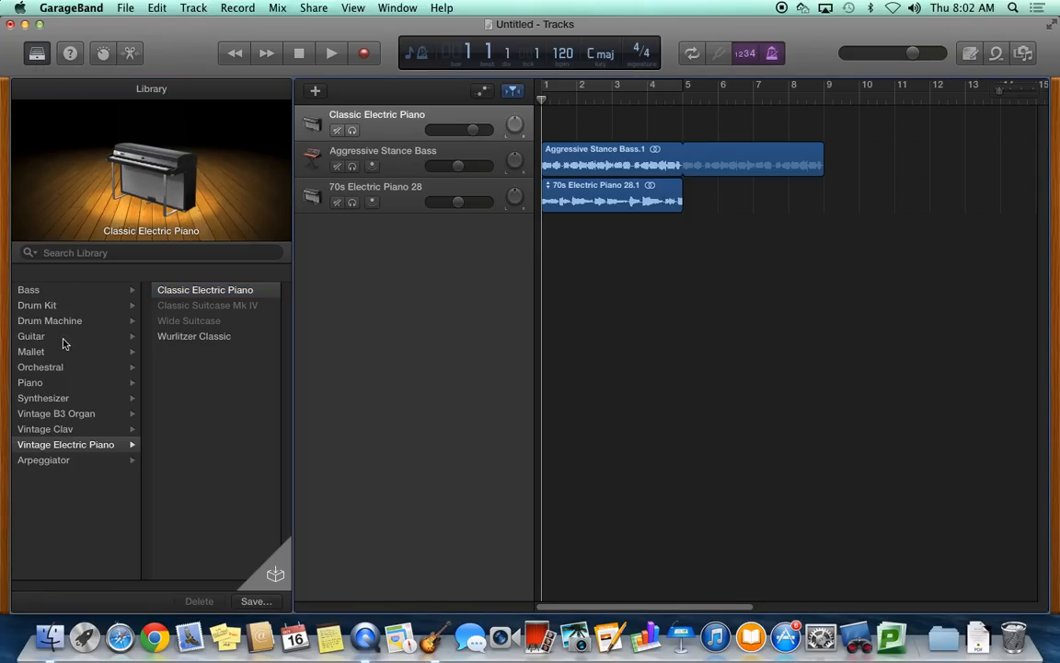
- Change the first track's instrument to Orchestral > Strings > String Ensemble
{"action": "left_click", "coordinate": [40, 366]}
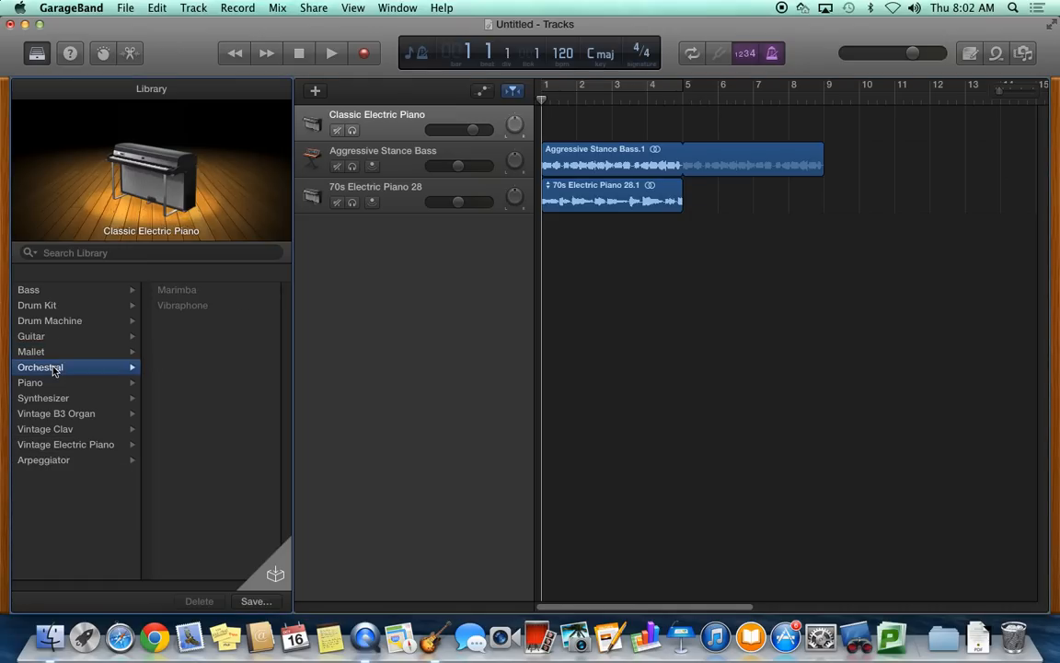
{"action": "left_click", "coordinate": [40, 366]}
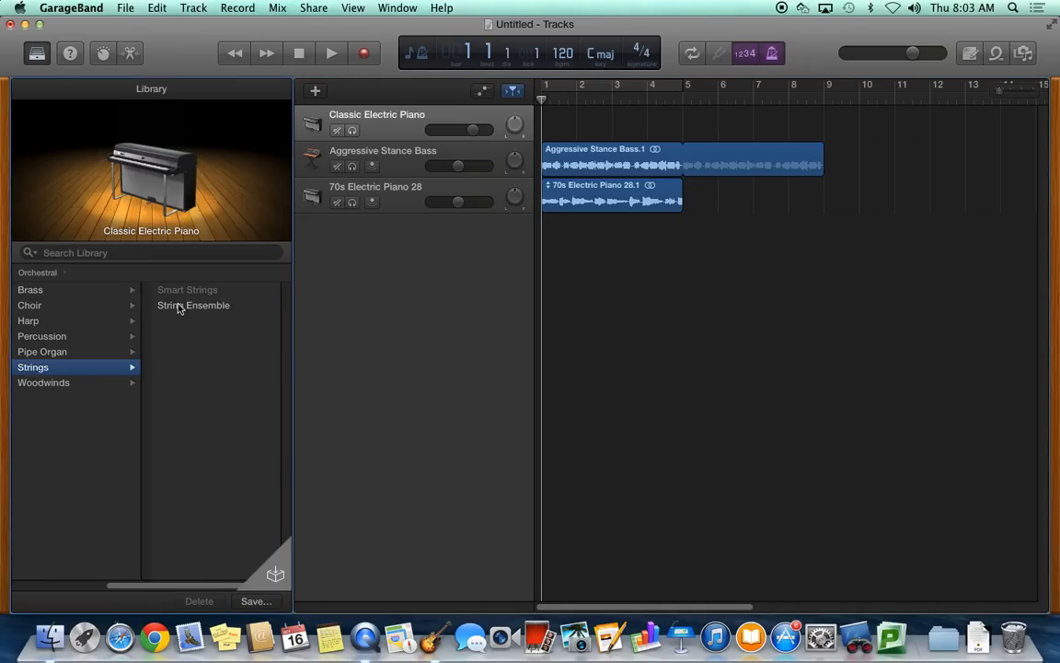
{"action": "left_click", "coordinate": [193, 305]}
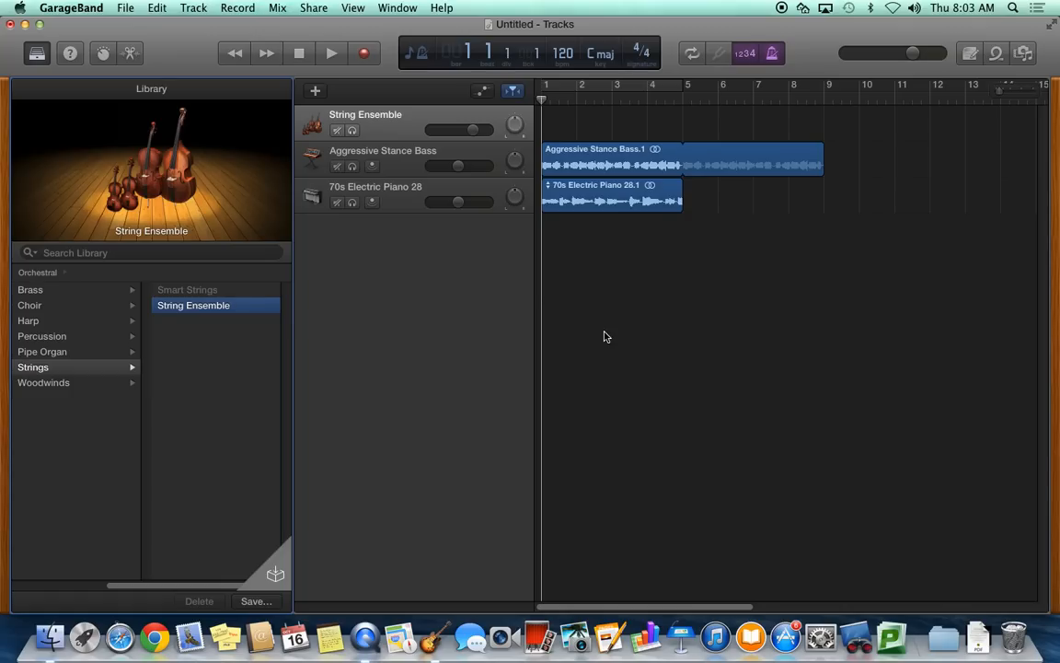
- Show the on-screen keyboard via the Window menu and switch it to Musical Typing
{"action": "left_click", "coordinate": [398, 7]}
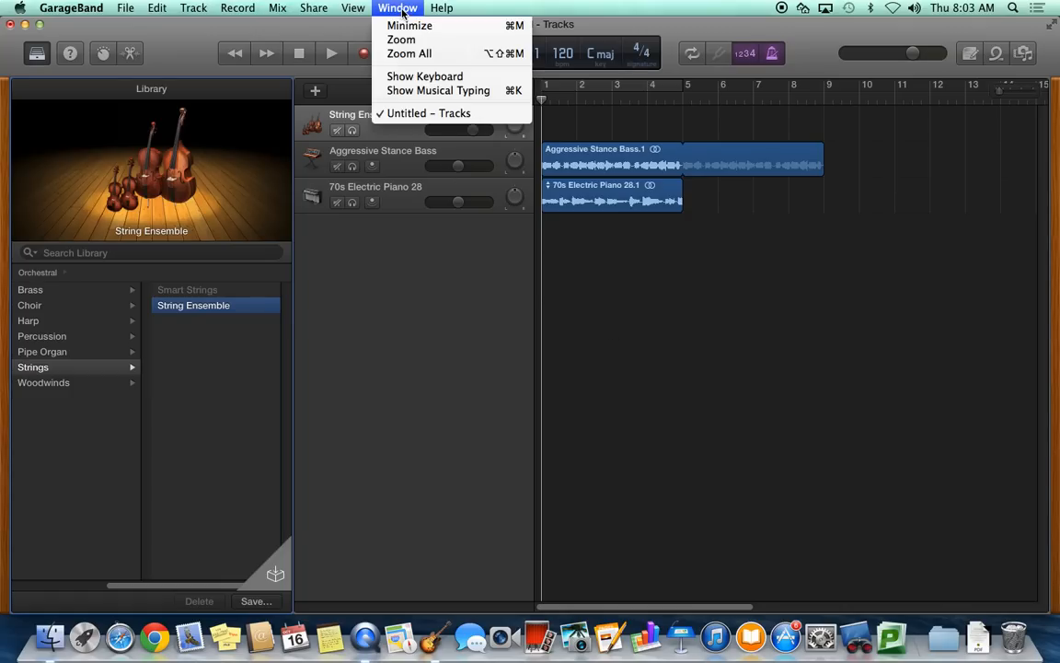
{"action": "left_click", "coordinate": [423, 76]}
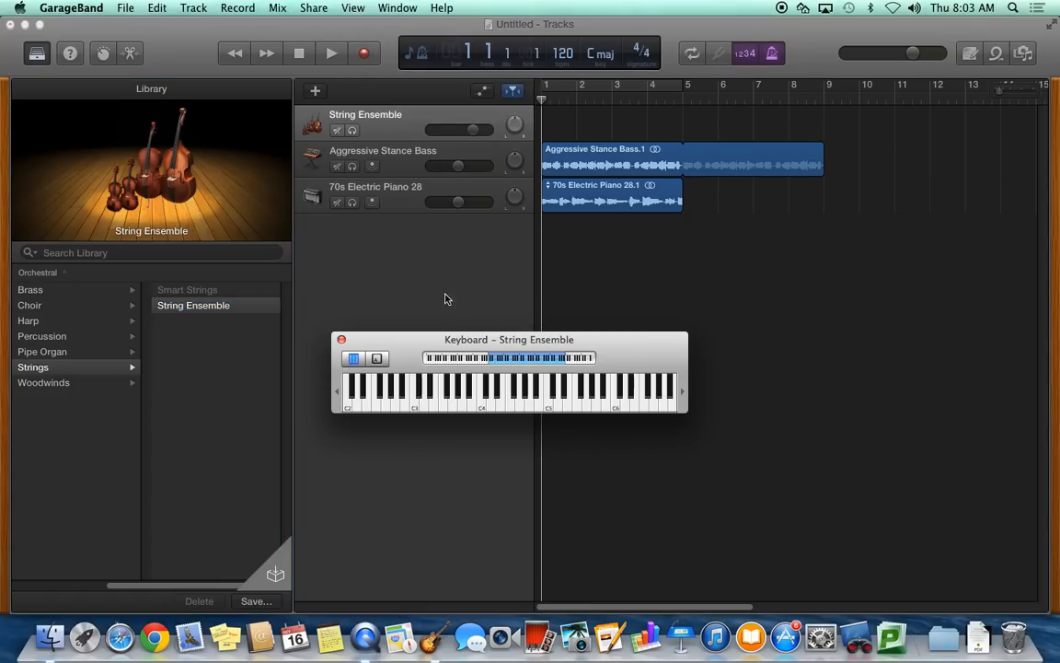
{"action": "left_click_drag", "start_coordinate": [508, 339], "coordinate": [574, 368]}
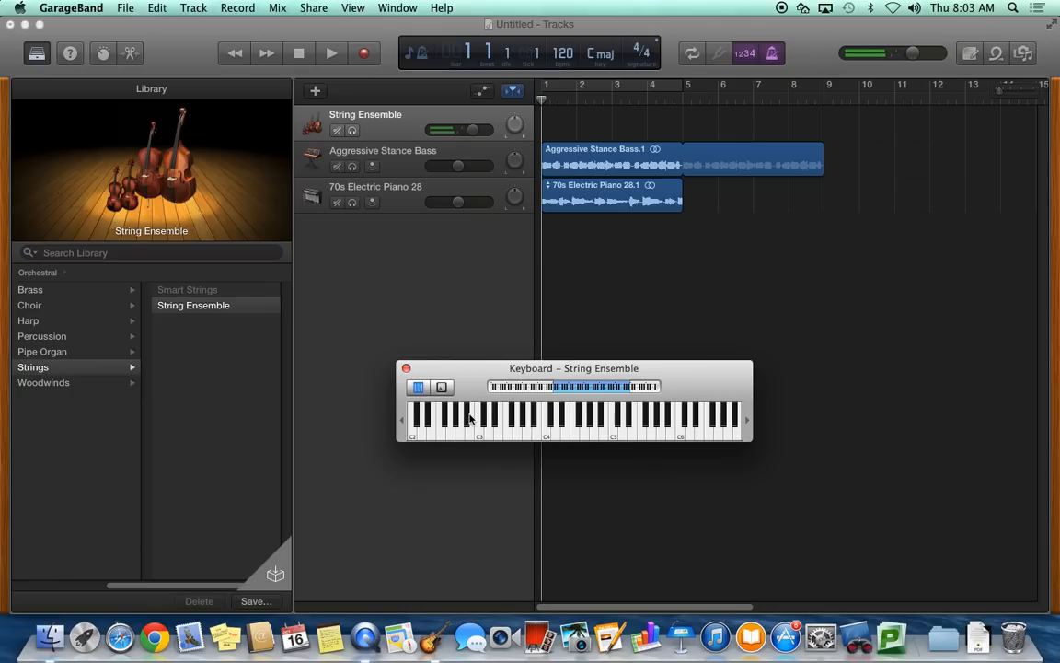
{"action": "mouse_move", "coordinate": [475, 371]}
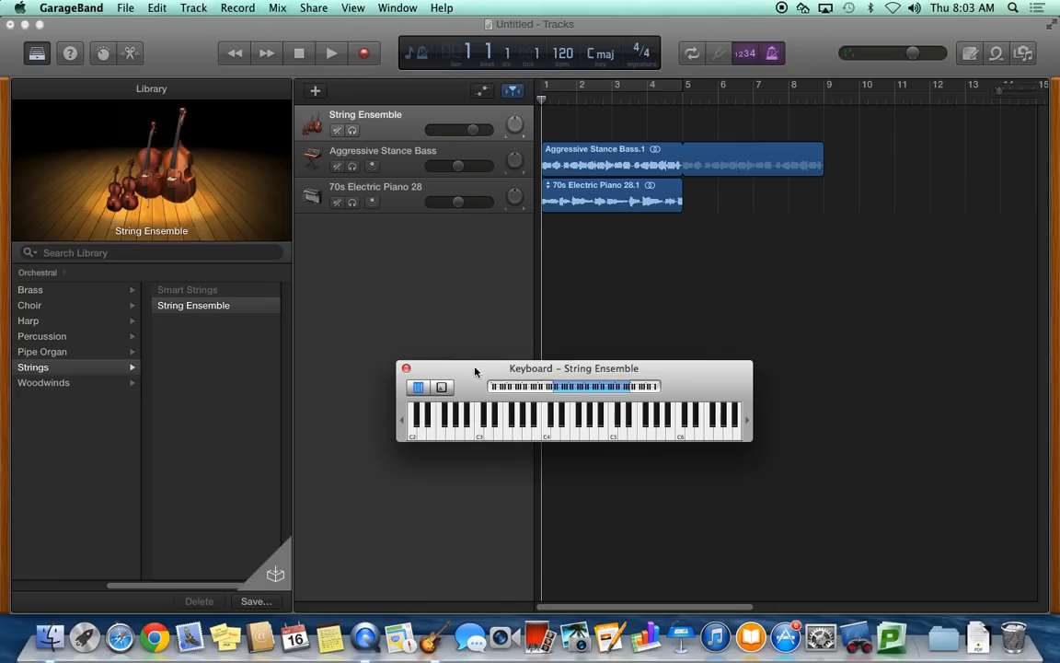
{"action": "mouse_move", "coordinate": [538, 421]}
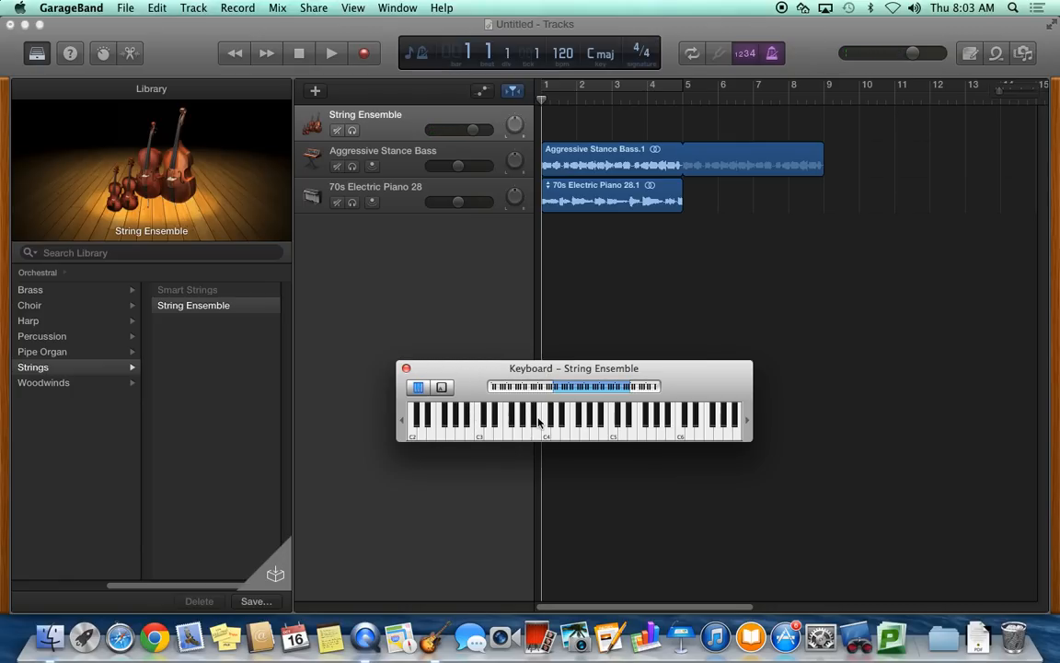
{"action": "left_click", "coordinate": [442, 386]}
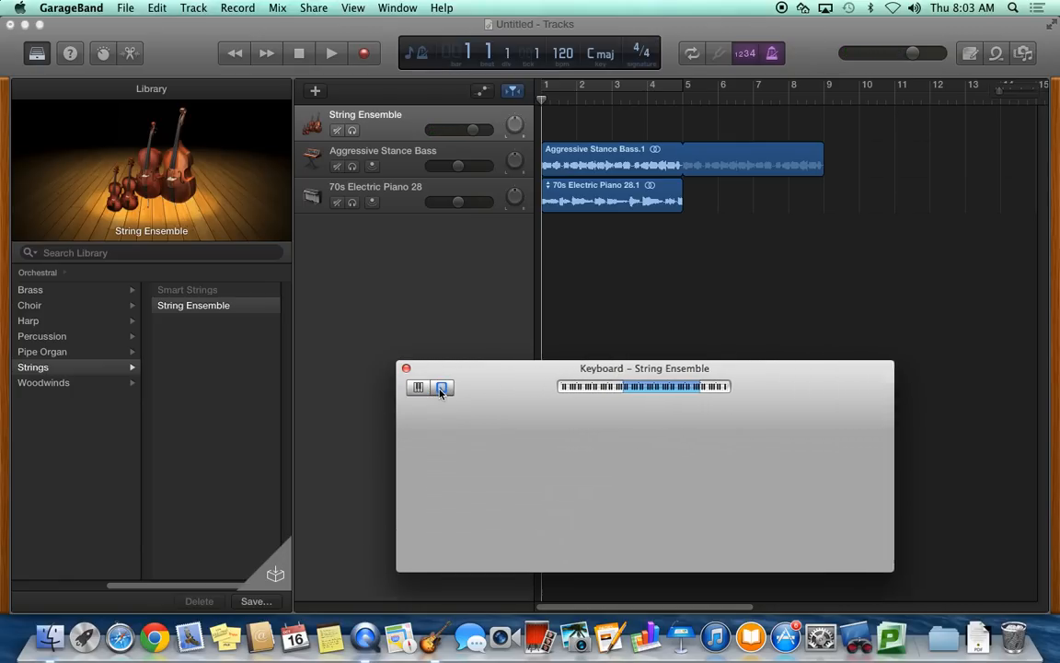
{"action": "left_click", "coordinate": [442, 386]}
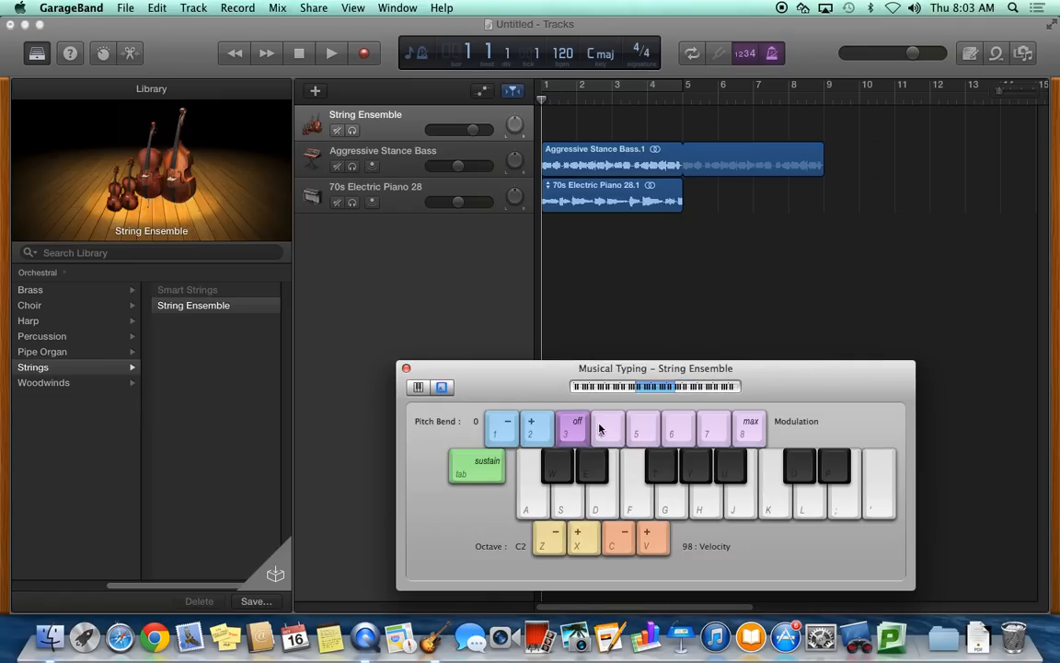
{"action": "mouse_move", "coordinate": [845, 514]}
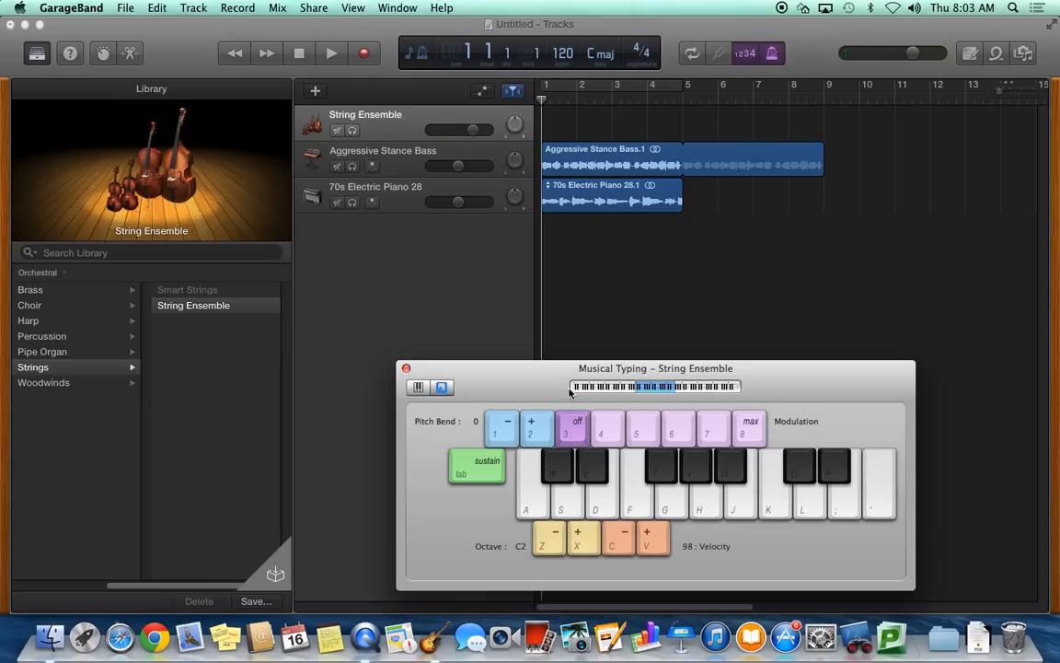
{"action": "mouse_move", "coordinate": [523, 385]}
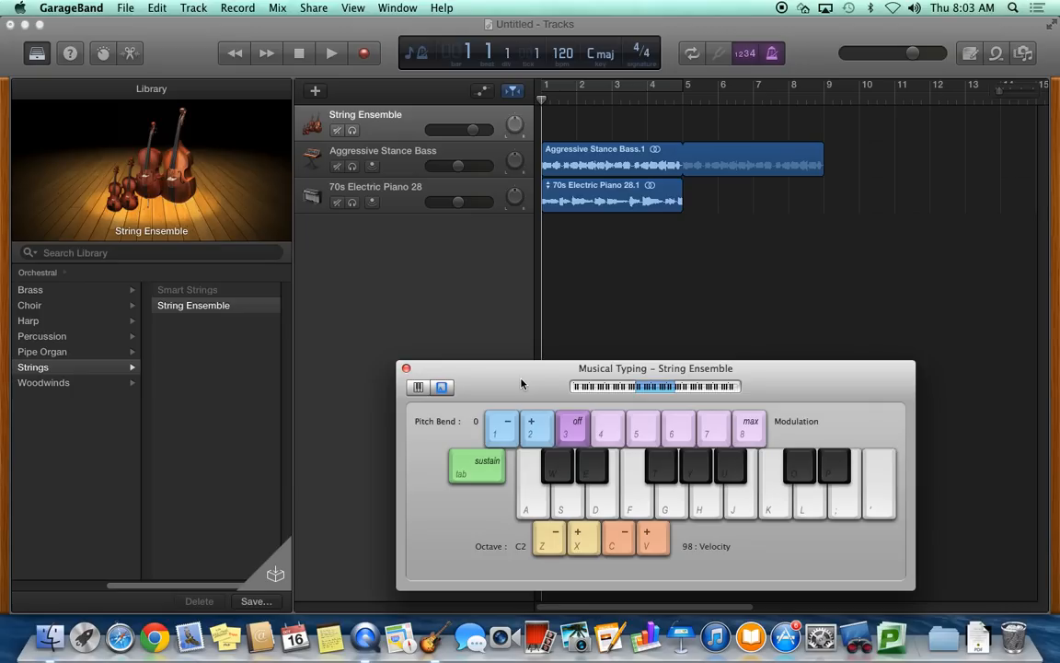
{"action": "mouse_move", "coordinate": [464, 289]}
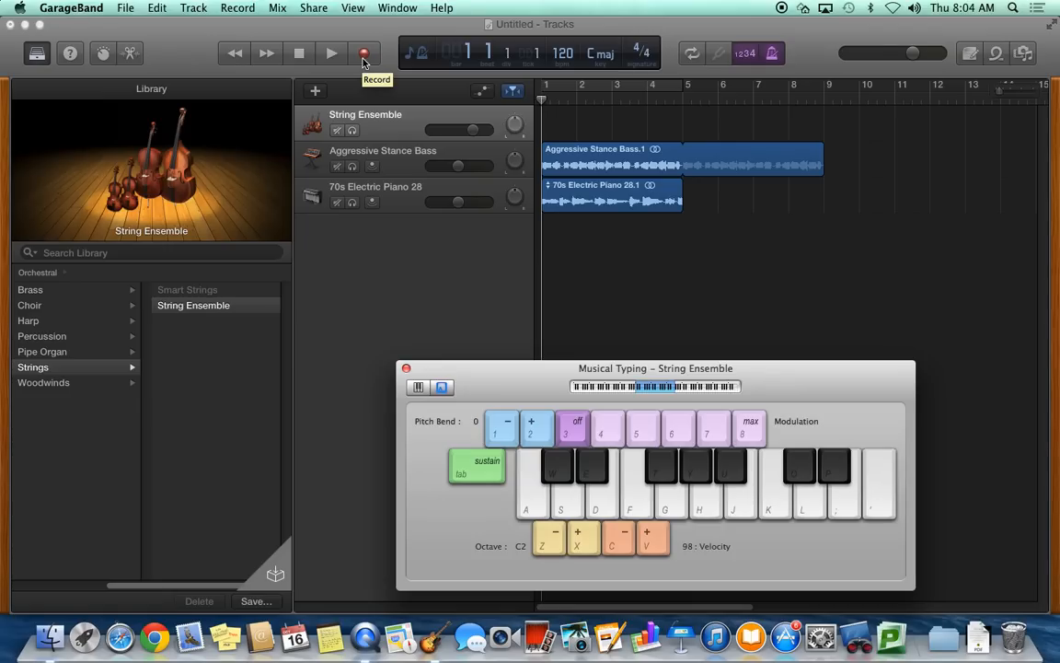
- Record a String Ensemble part with Musical Typing, leaving a region around bars 3 to 9
{"action": "left_click", "coordinate": [365, 52]}
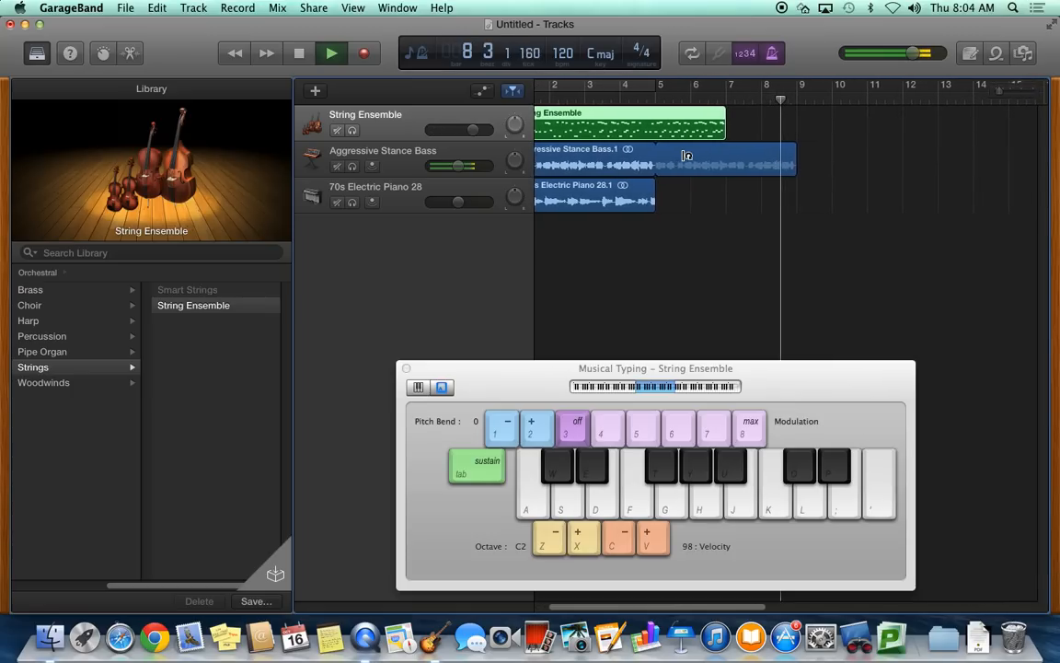
{"action": "left_click", "coordinate": [332, 52]}
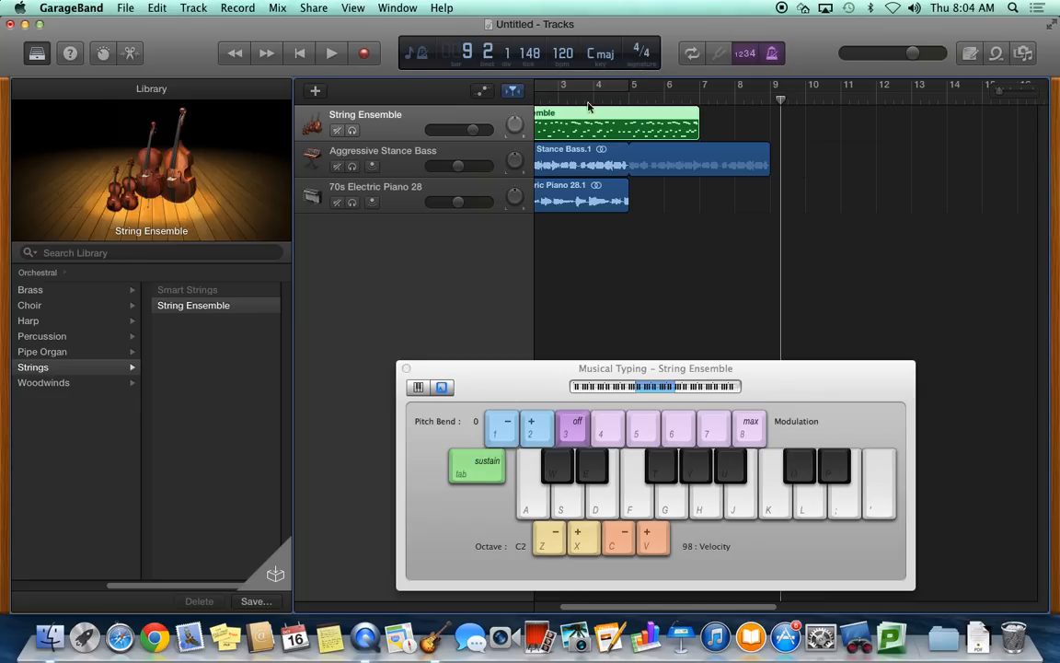
{"action": "mouse_move", "coordinate": [370, 269]}
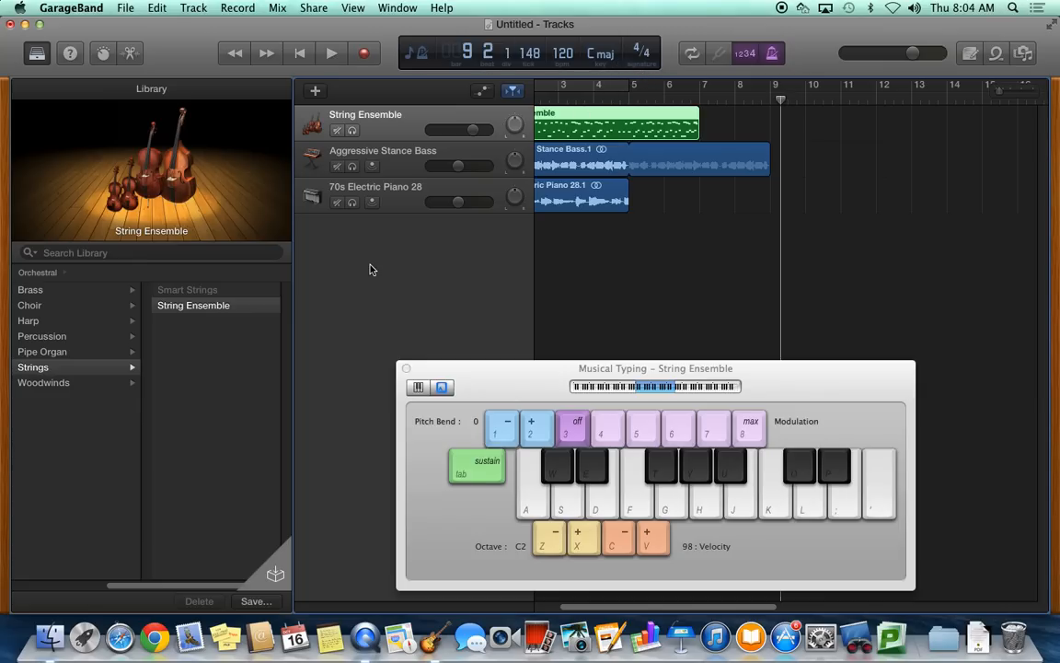